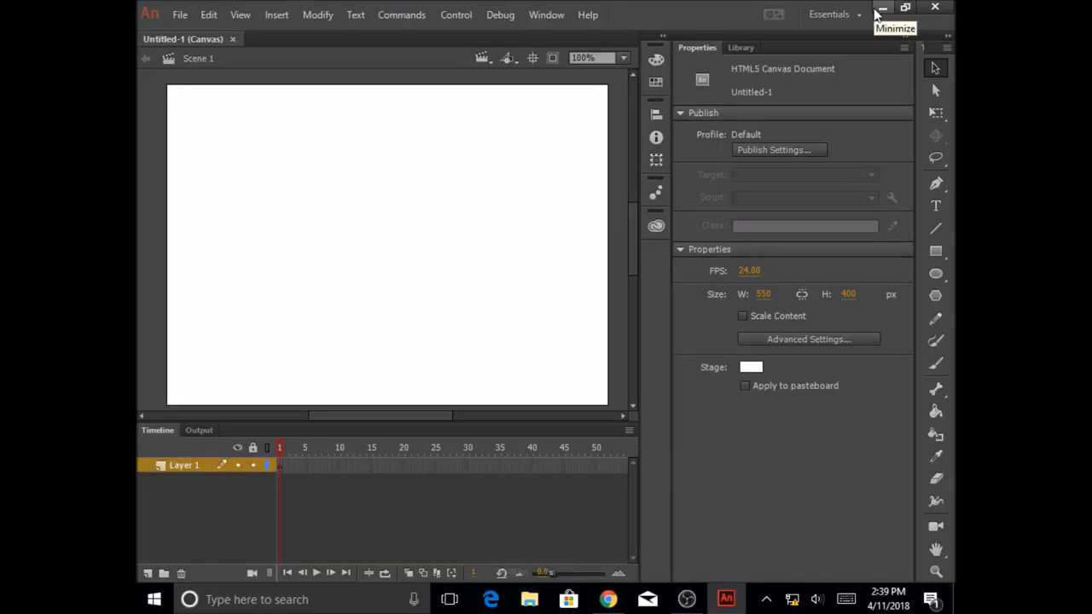
mouse_move(635, 464)
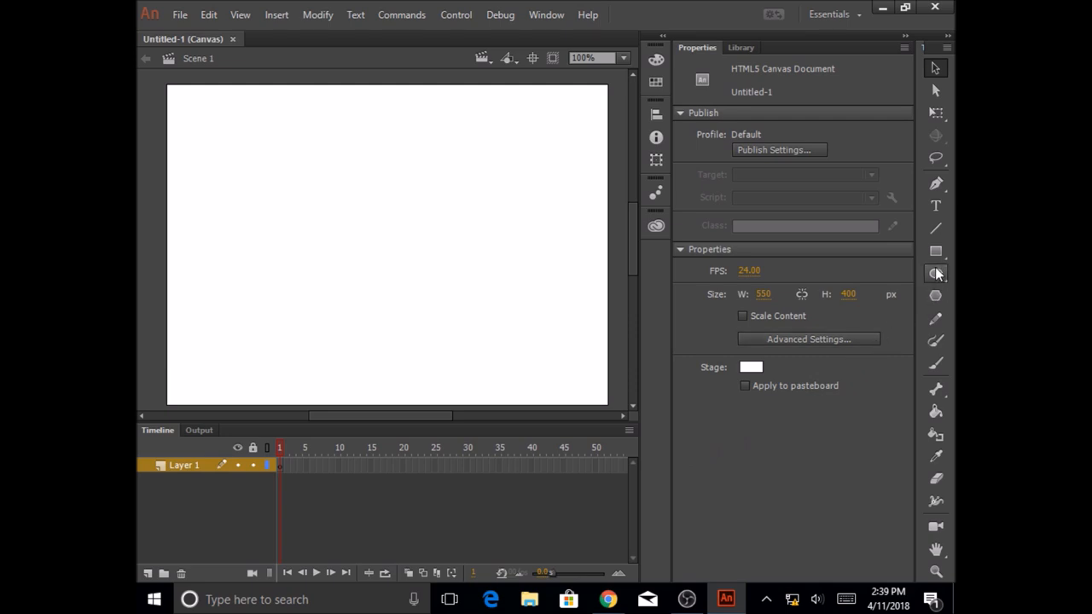
Step: Activate the Oval Tool from the Tools panel
click(934, 273)
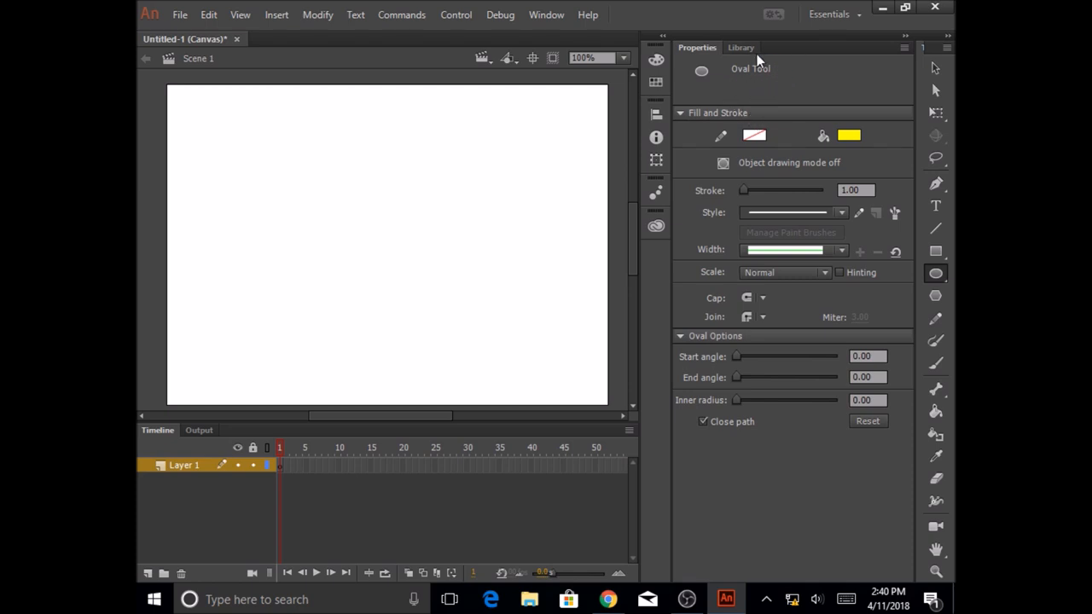
mouse_move(767, 83)
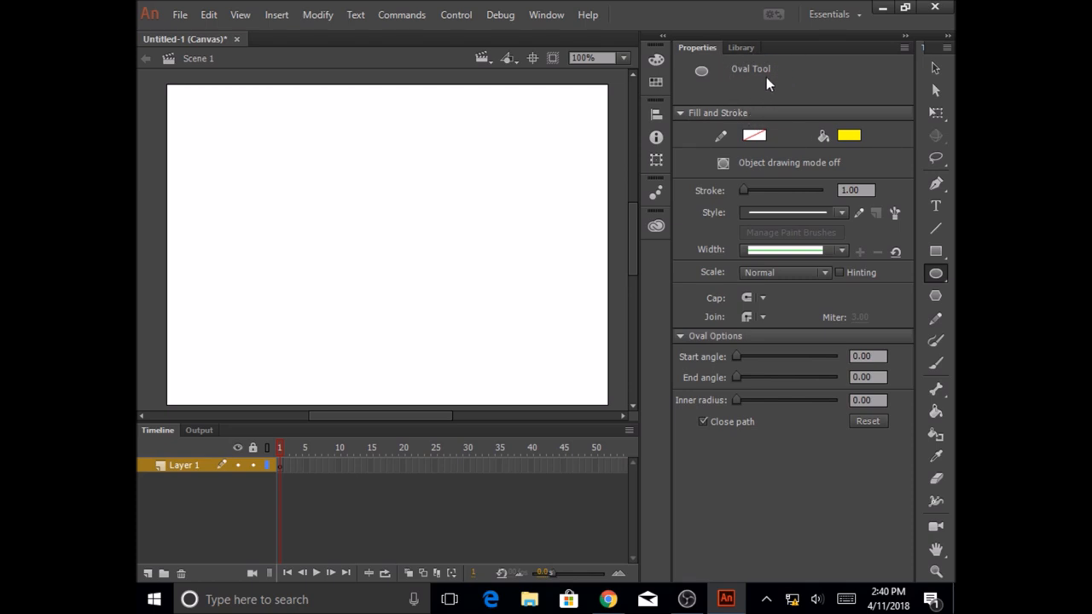
mouse_move(742, 126)
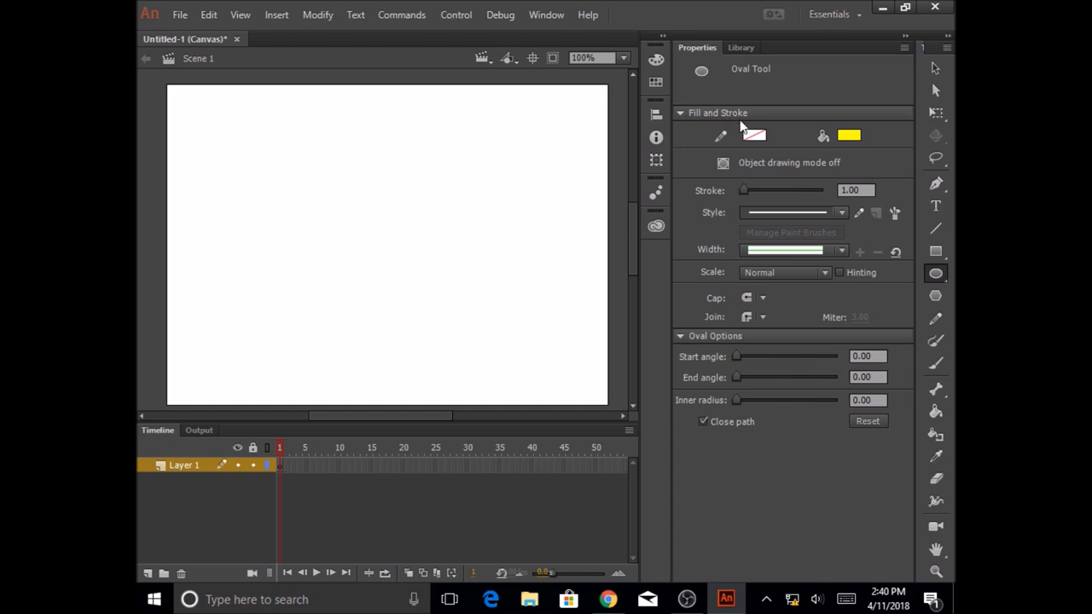
mouse_move(754, 137)
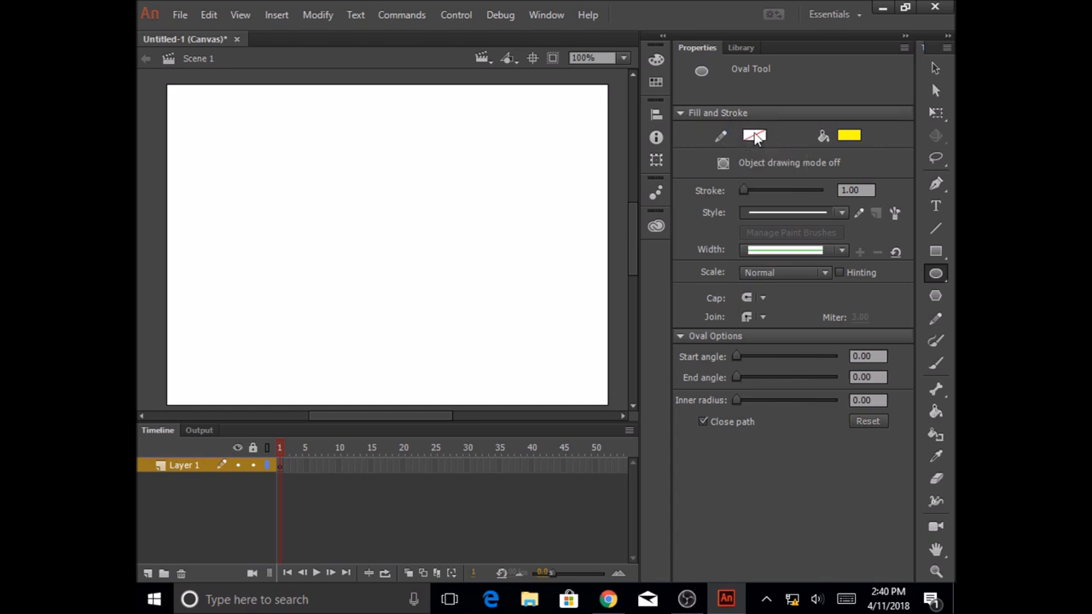
mouse_move(754, 136)
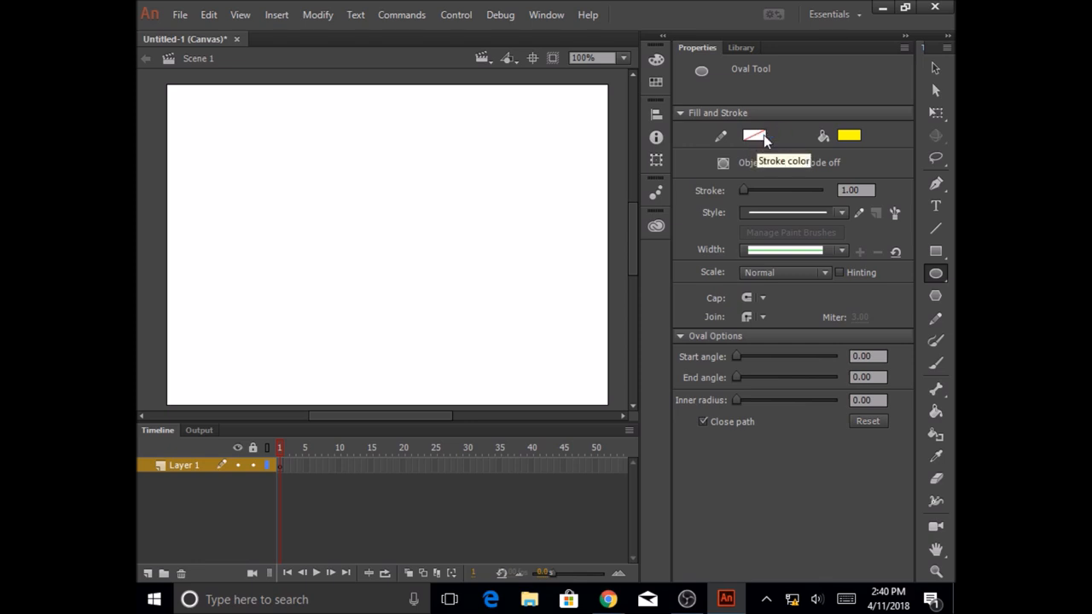
mouse_move(754, 146)
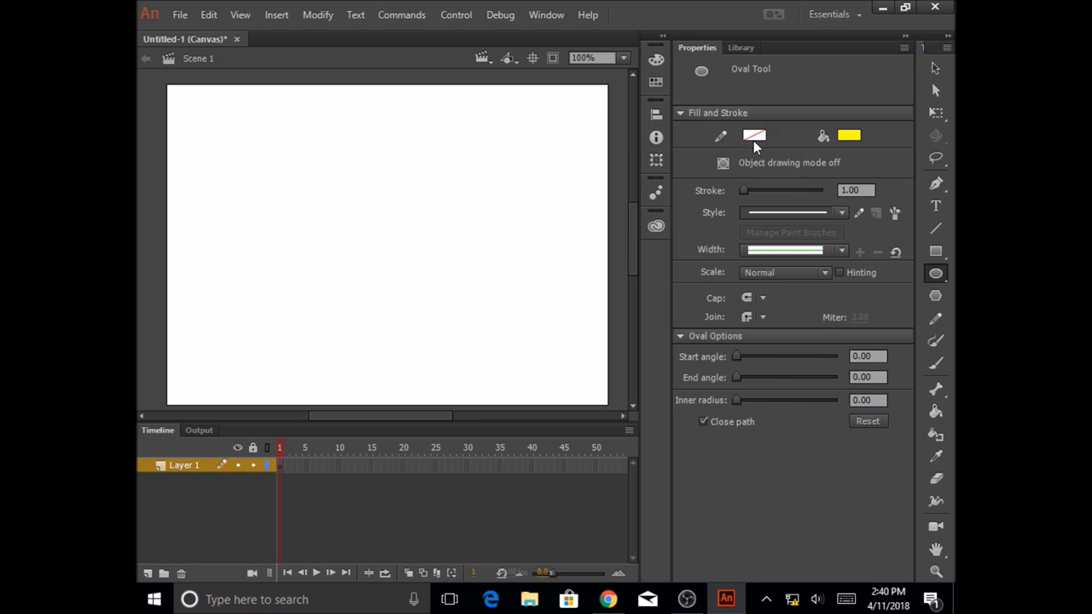
mouse_move(754, 136)
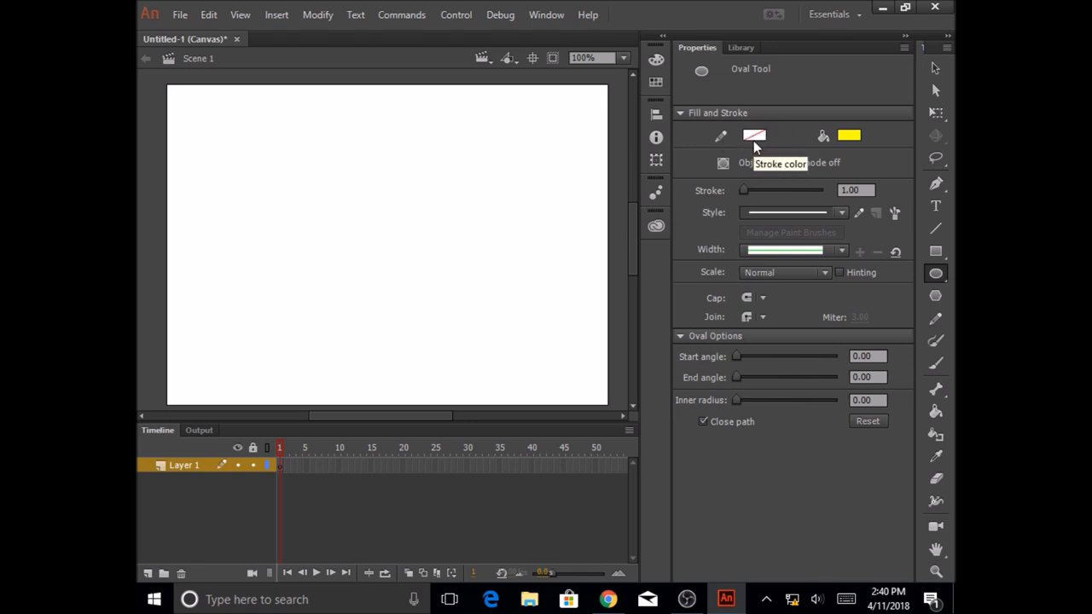
mouse_move(850, 136)
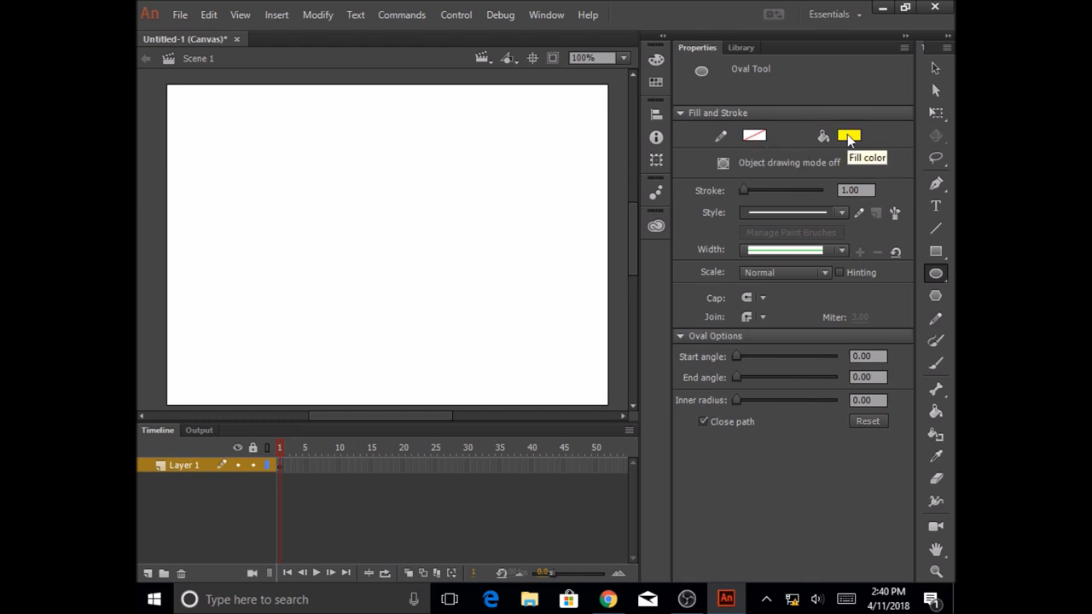
mouse_move(754, 136)
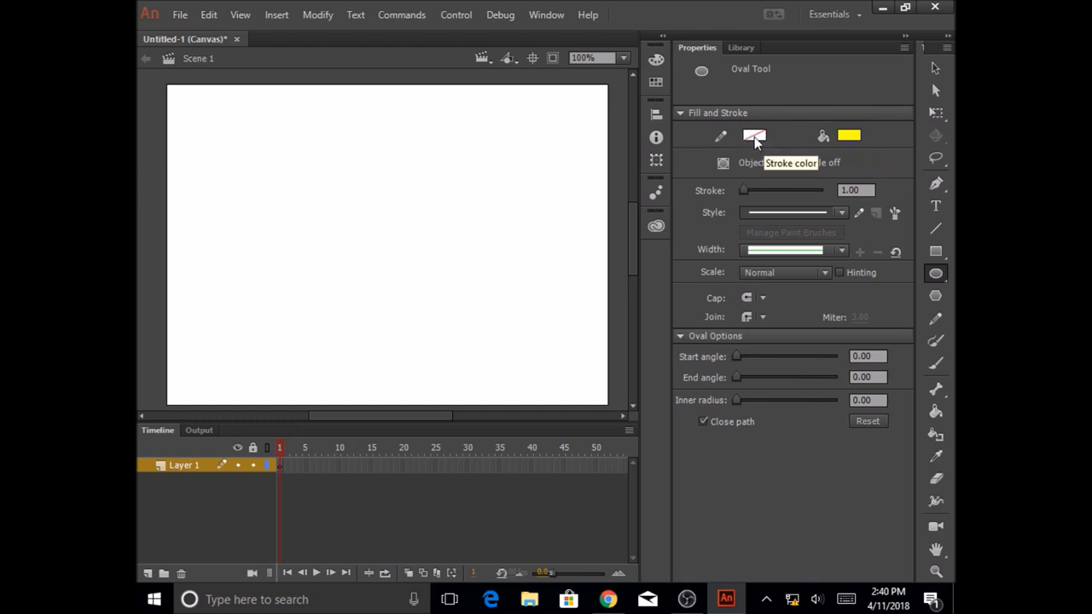
Step: Set the oval's stroke colour to purple and its fill colour to pink
click(754, 136)
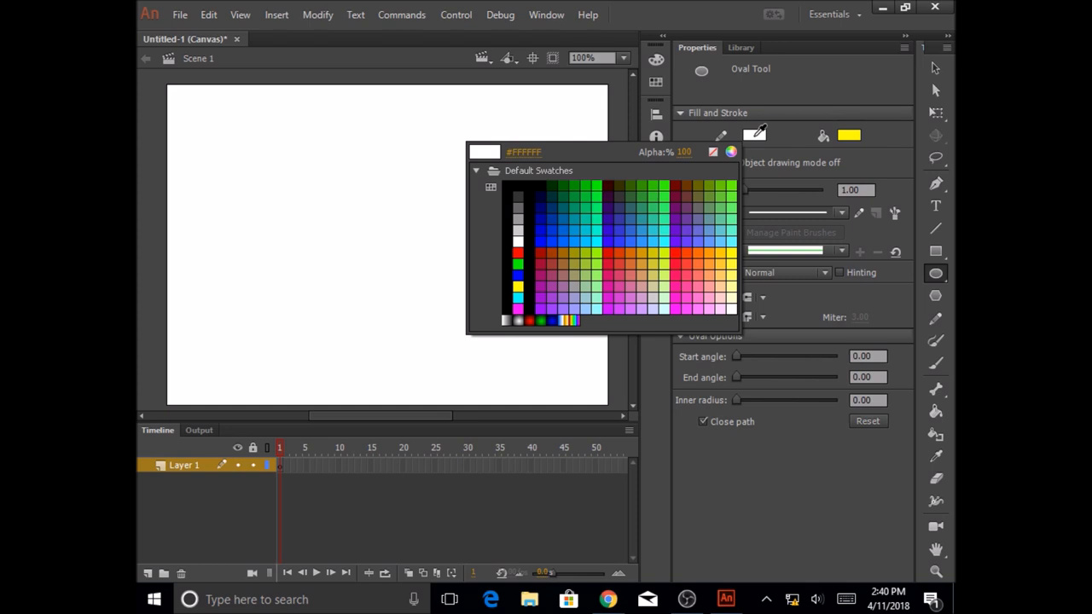
click(682, 218)
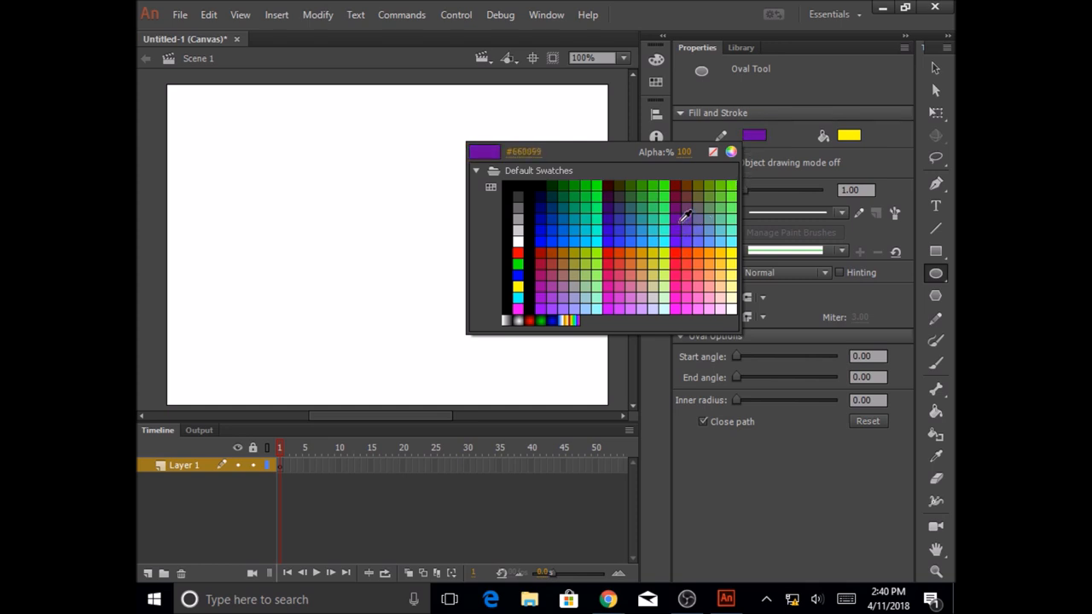
click(682, 213)
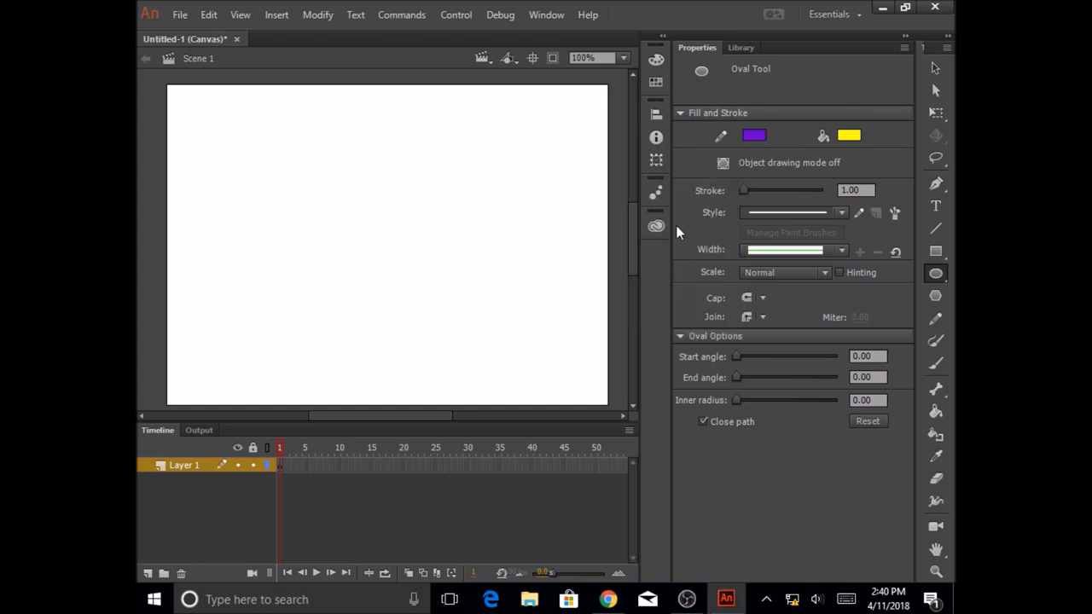
mouse_move(850, 140)
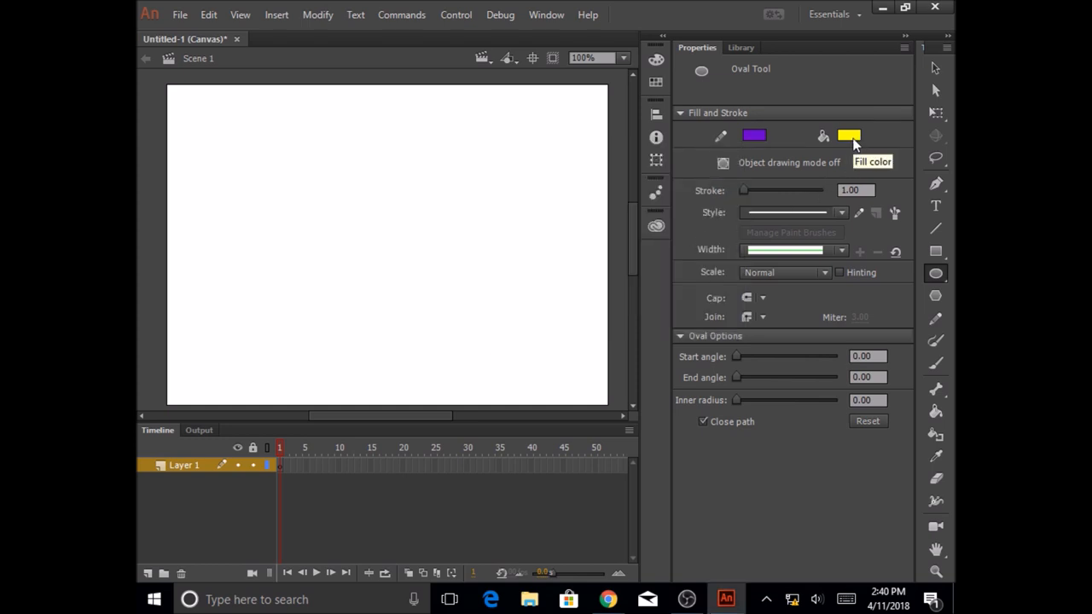
click(849, 137)
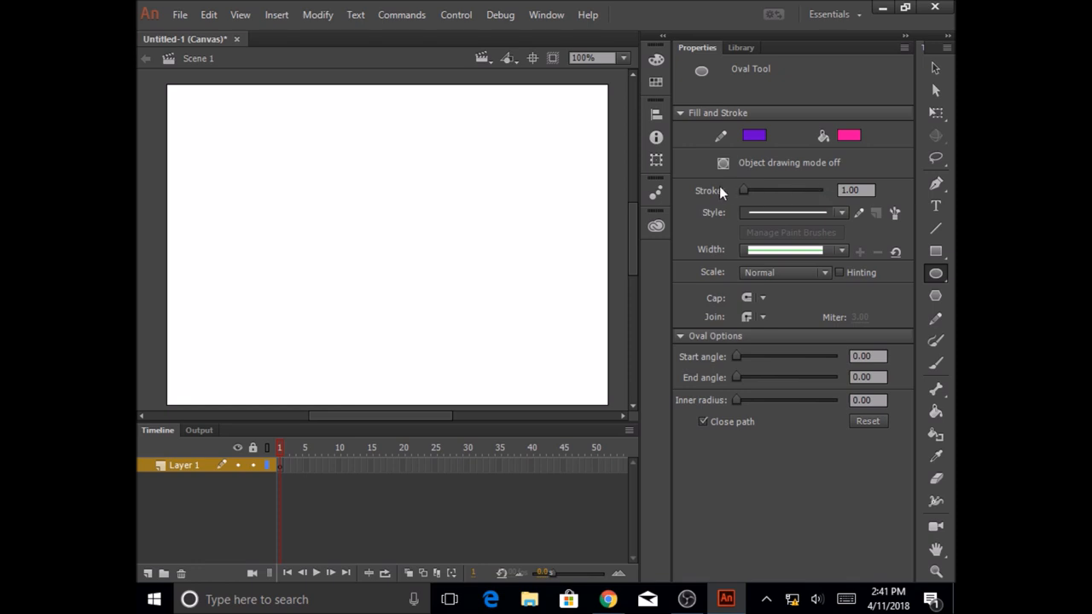
mouse_move(754, 196)
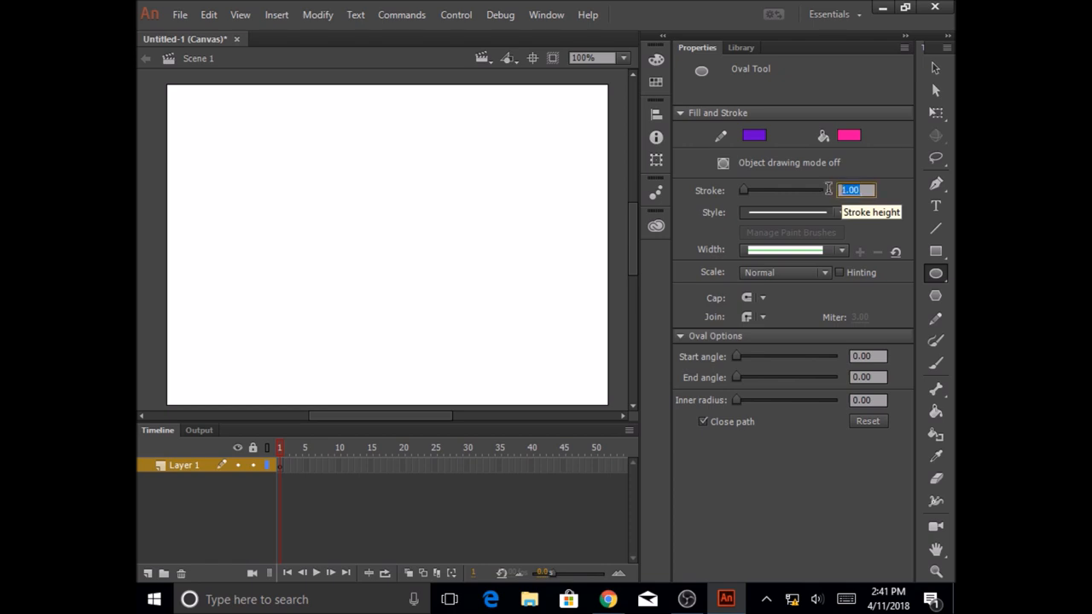
Step: Set the stroke size to 6 with a solid style and uniform width profile
text(6)
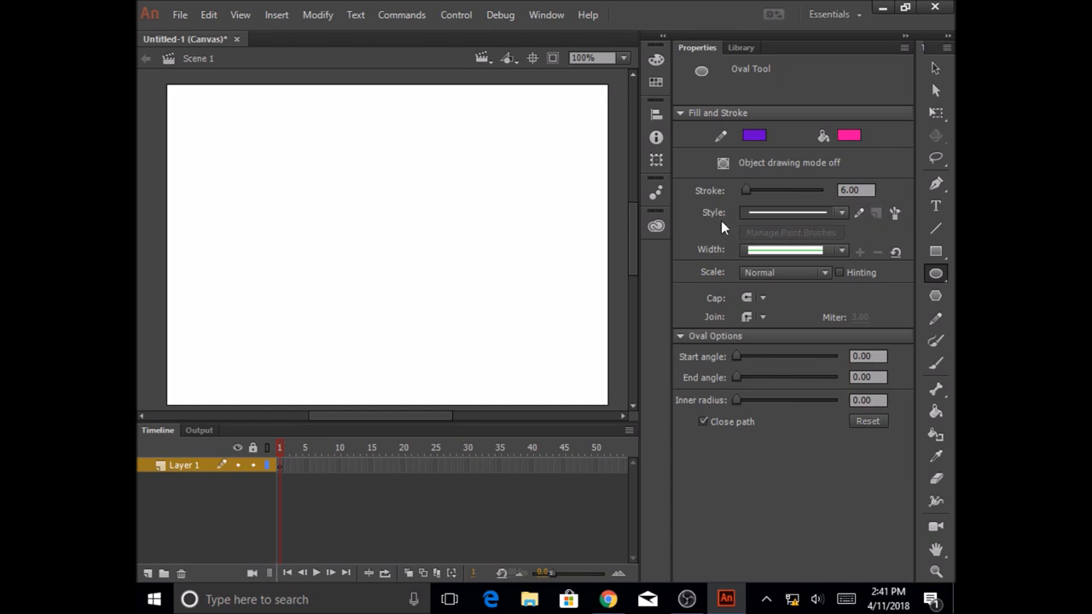
mouse_move(754, 222)
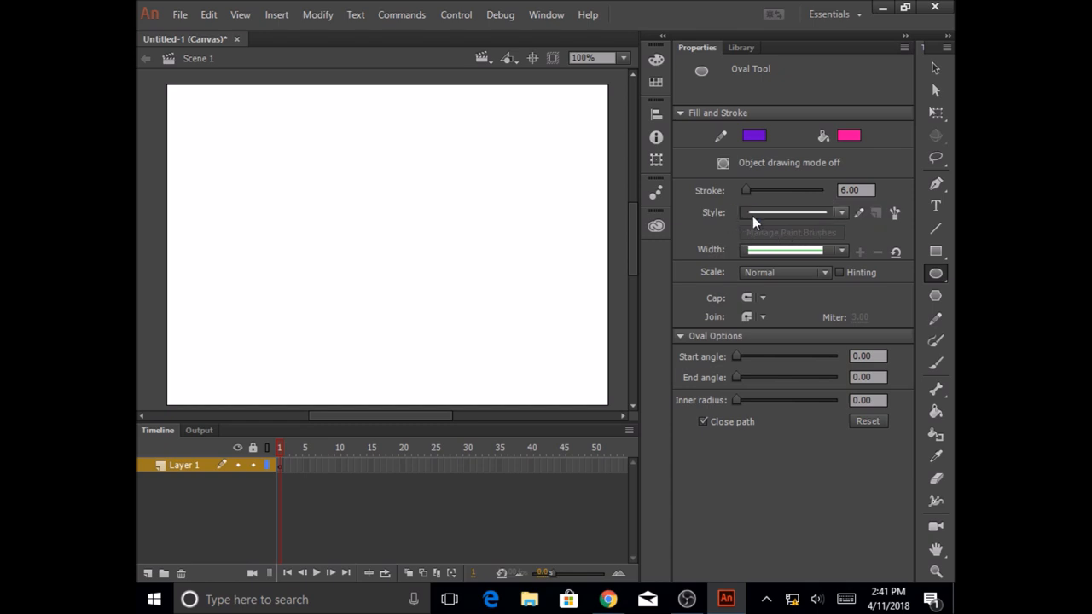
click(841, 211)
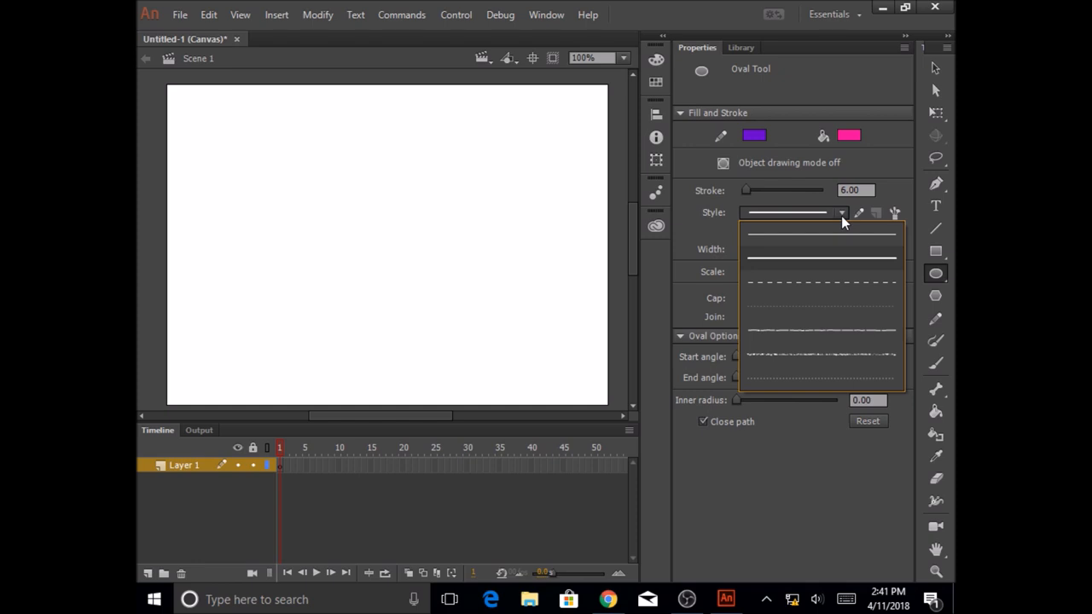
mouse_move(849, 383)
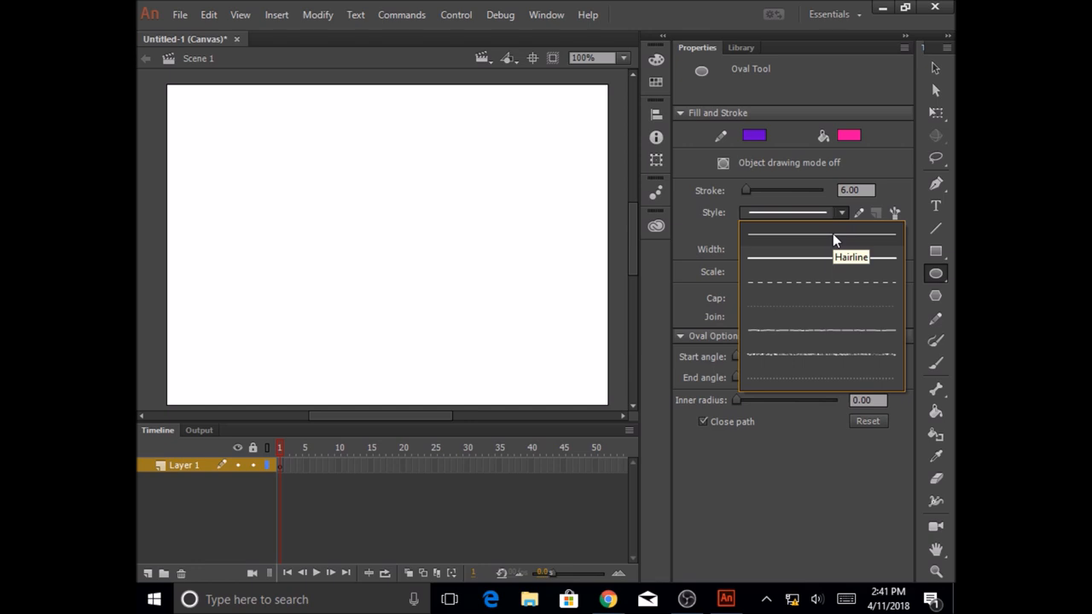
mouse_move(825, 255)
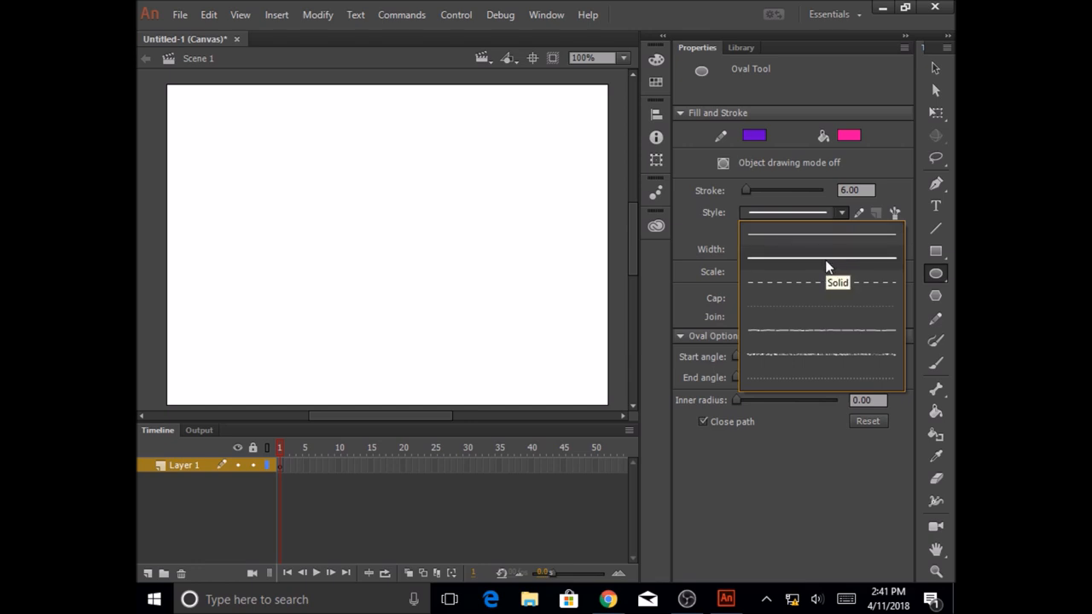
mouse_move(825, 286)
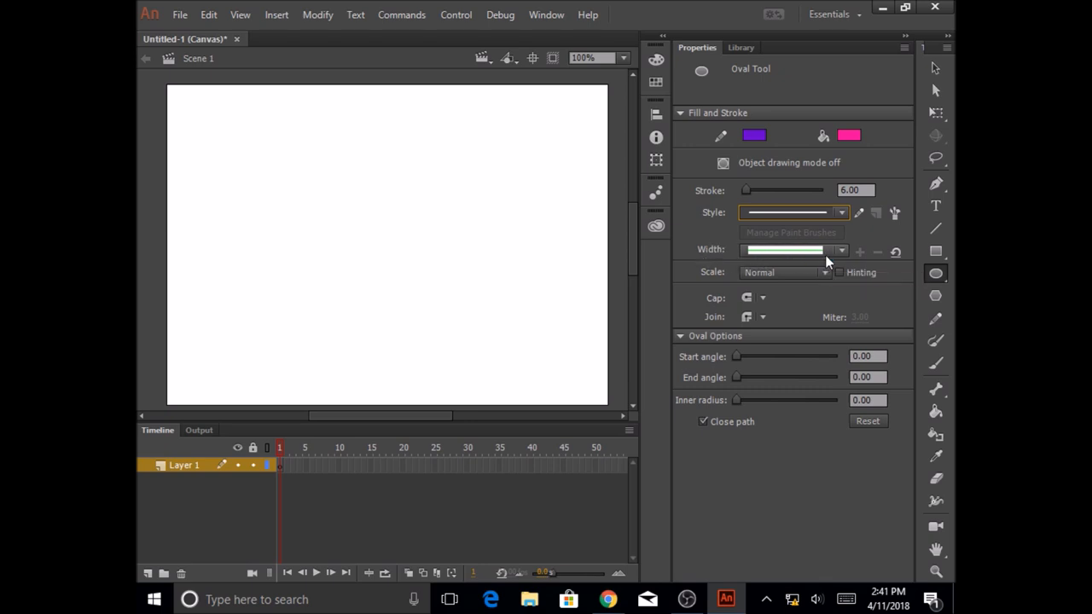
mouse_move(842, 256)
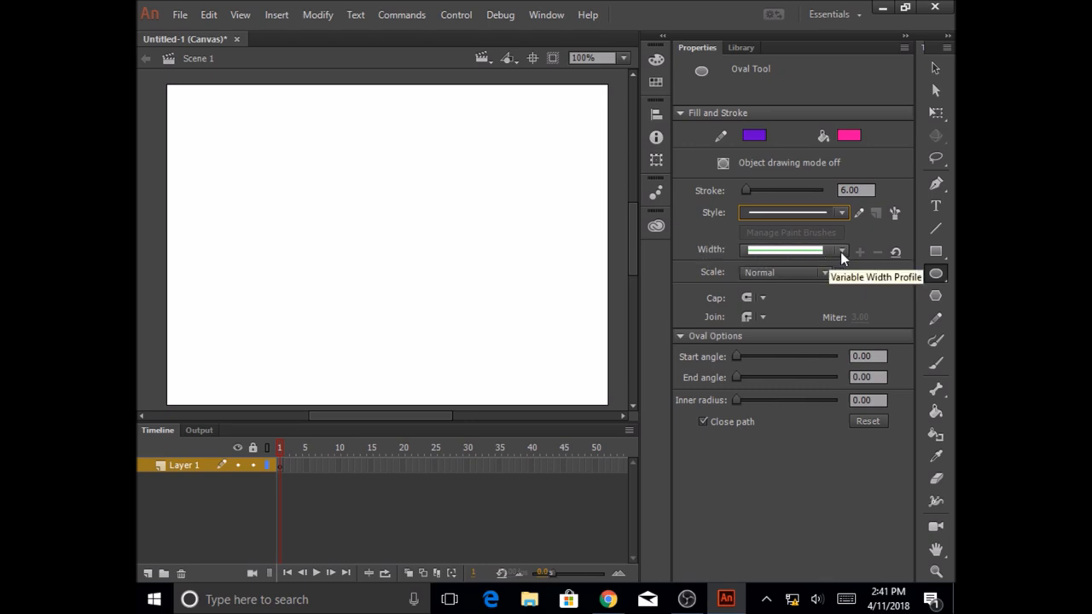
click(843, 249)
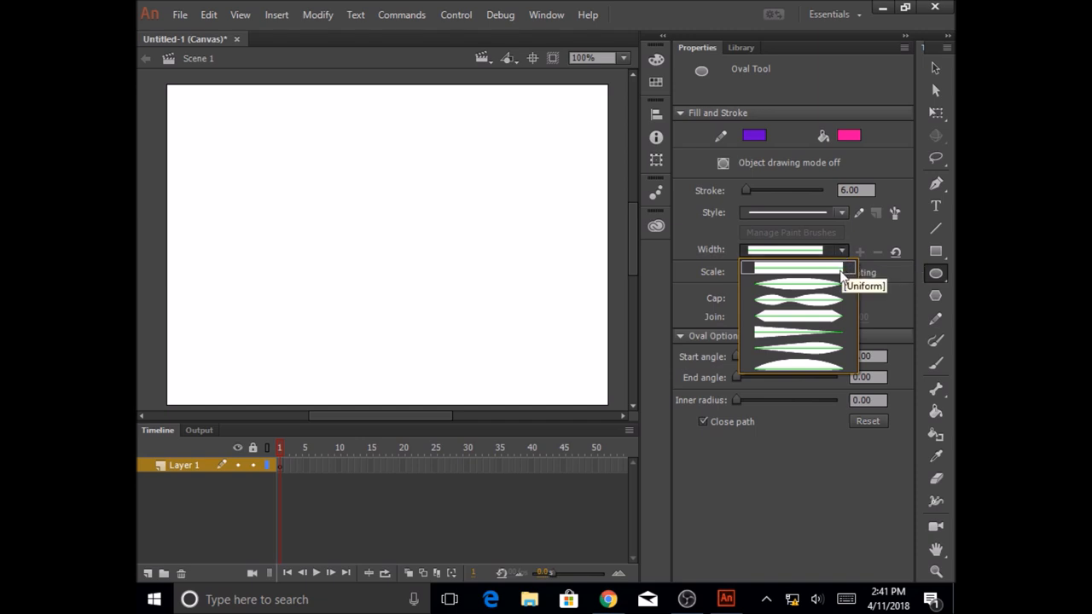
click(794, 266)
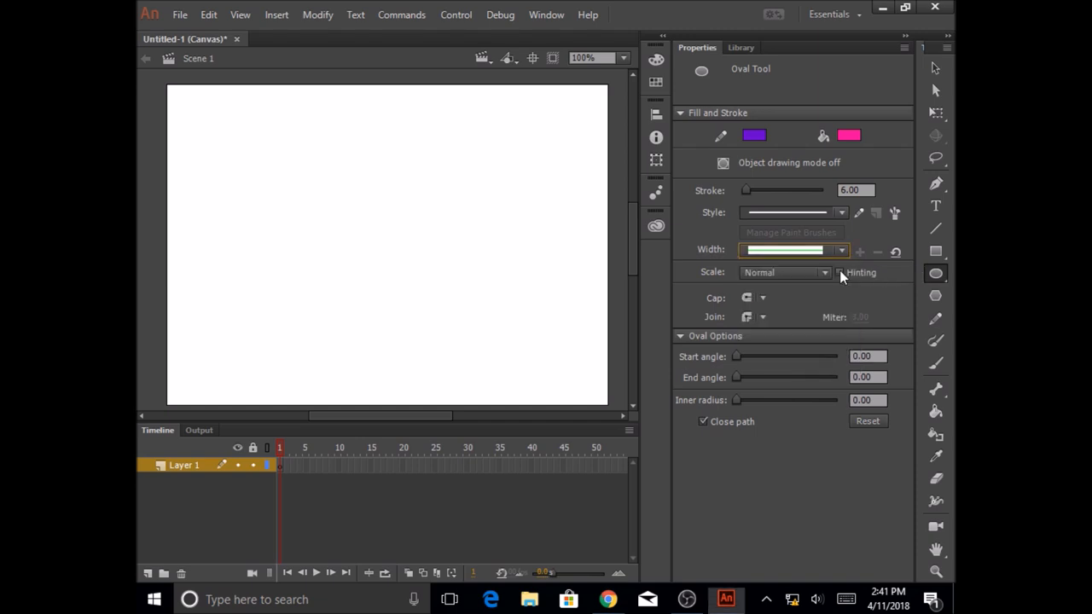
mouse_move(843, 277)
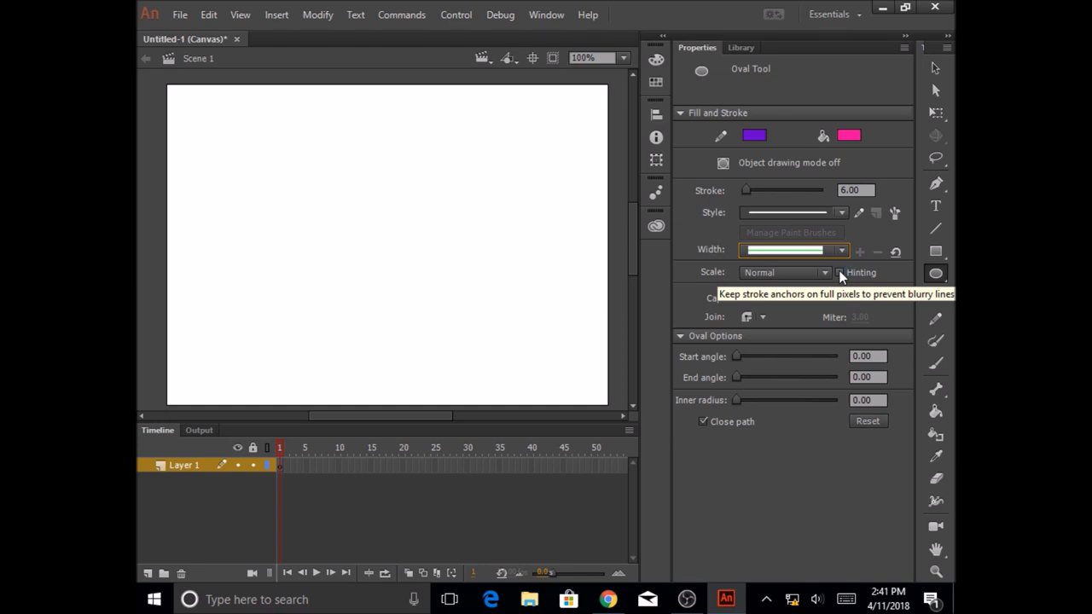
mouse_move(283, 471)
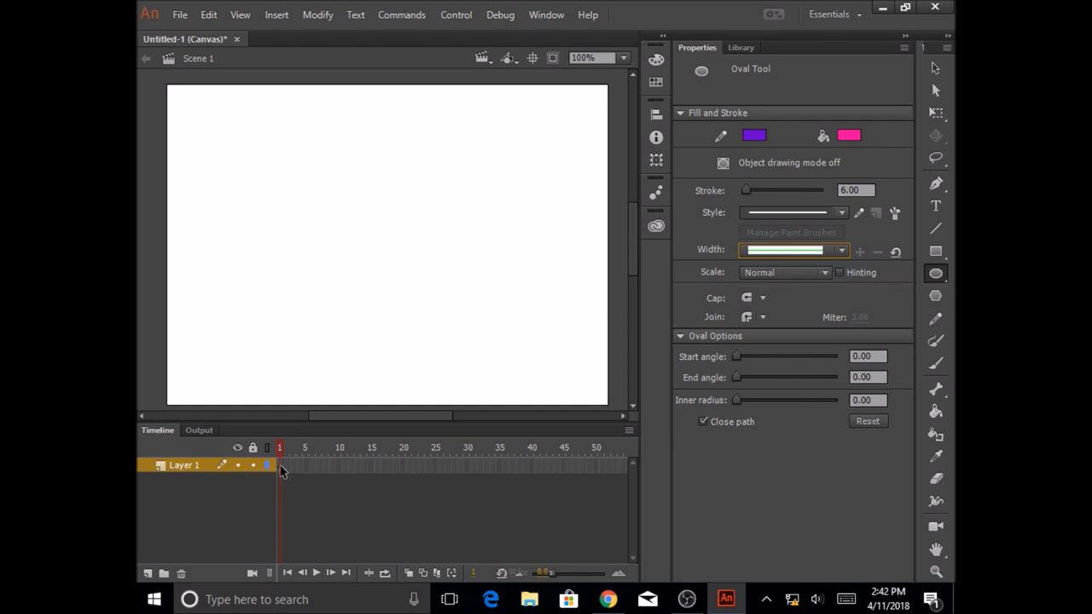
Step: Draw a pink, purple-outlined circle on frame 1 near the stage's top-left
click(281, 464)
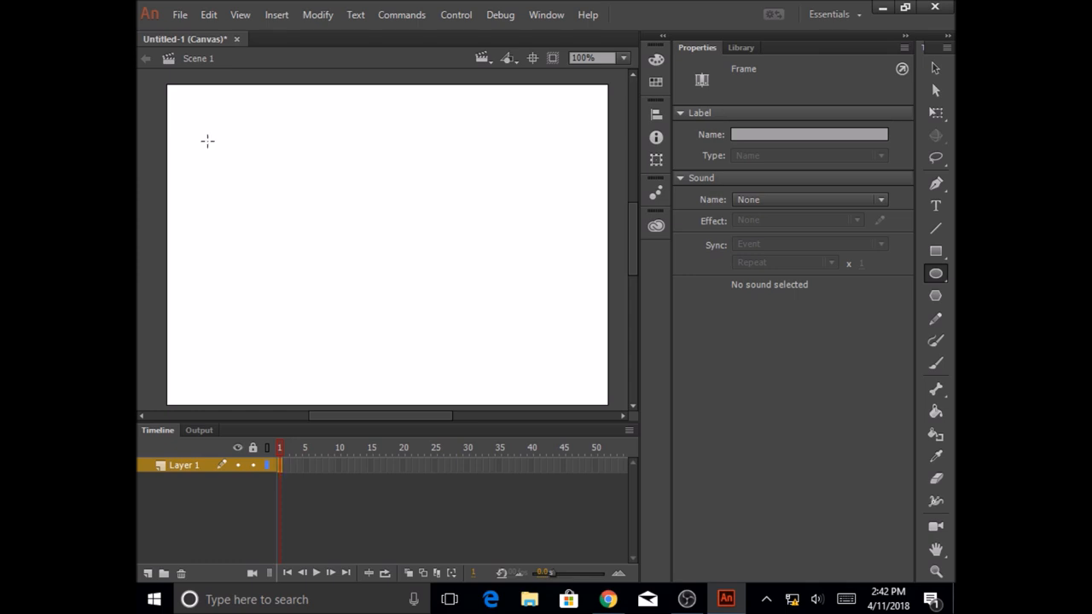
drag(208, 140, 273, 205)
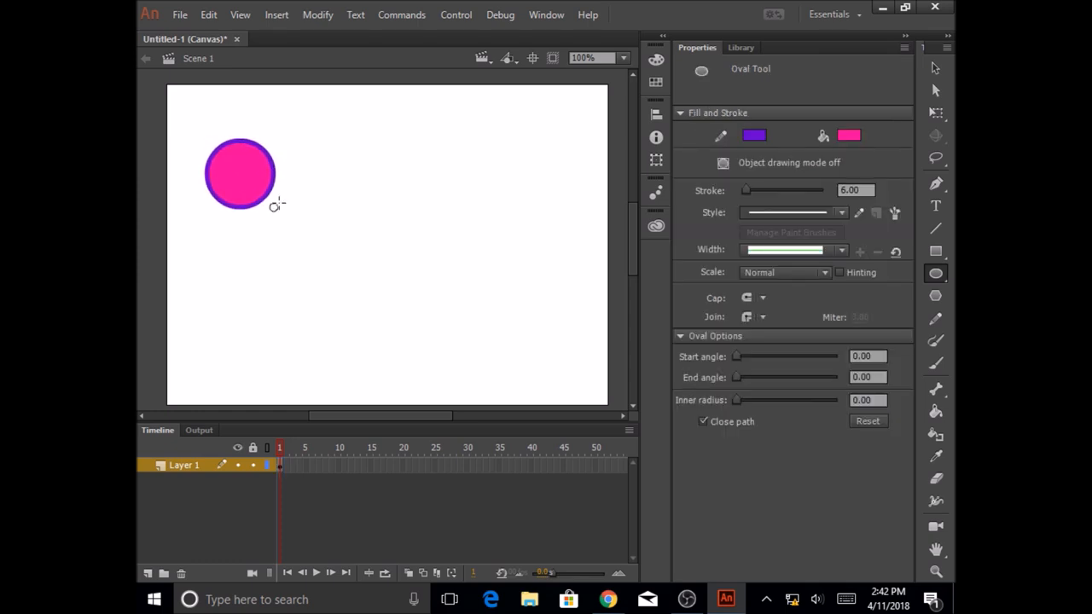
mouse_move(389, 519)
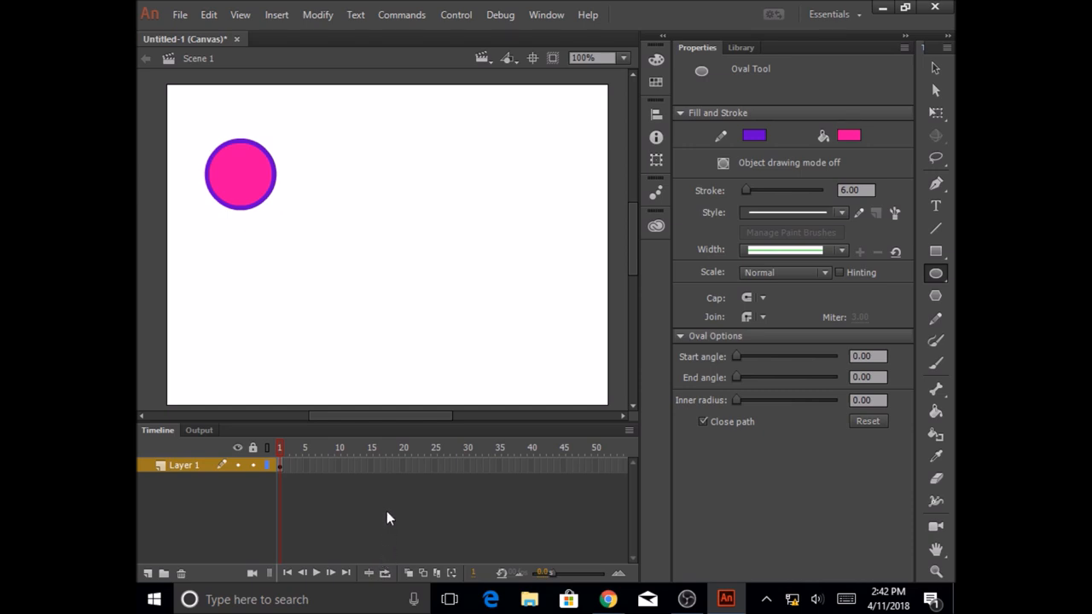
mouse_move(203, 183)
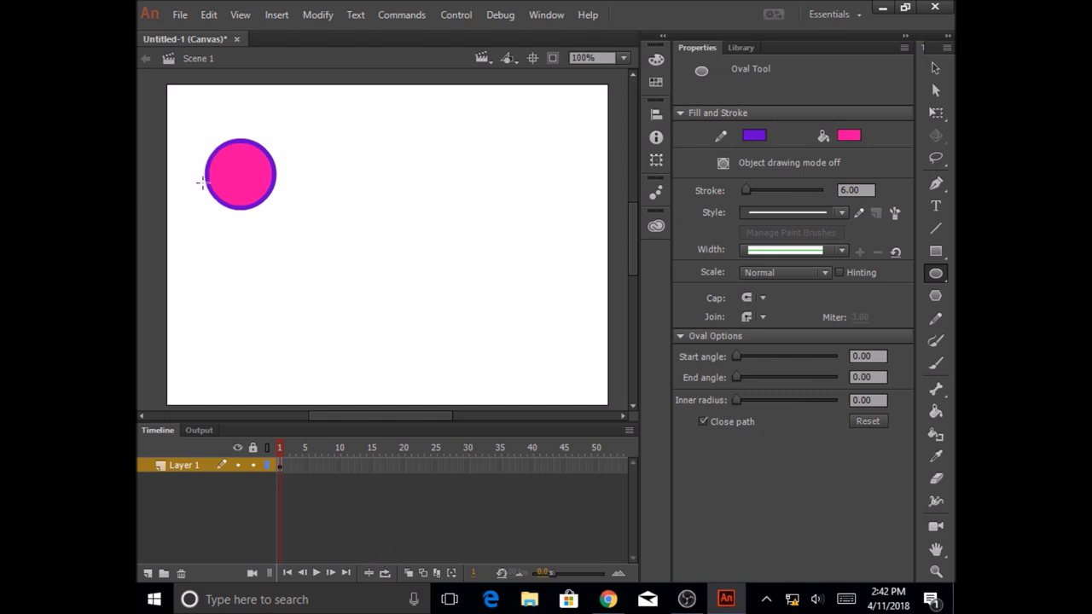
mouse_move(526, 169)
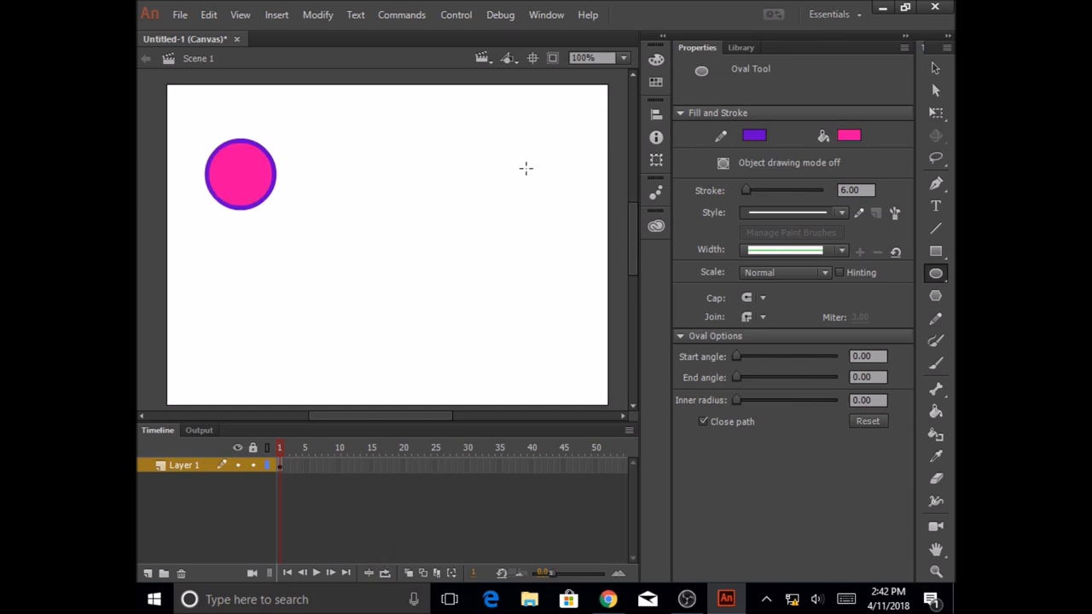
mouse_move(409, 487)
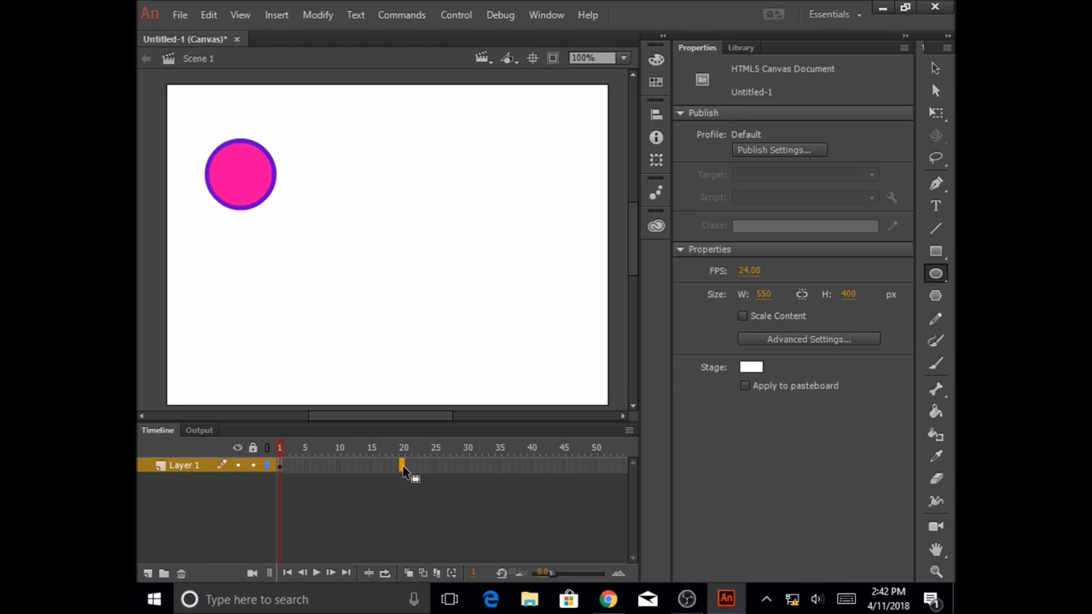
Step: Insert a blank keyframe at frame 20 and go to it
right_click(403, 463)
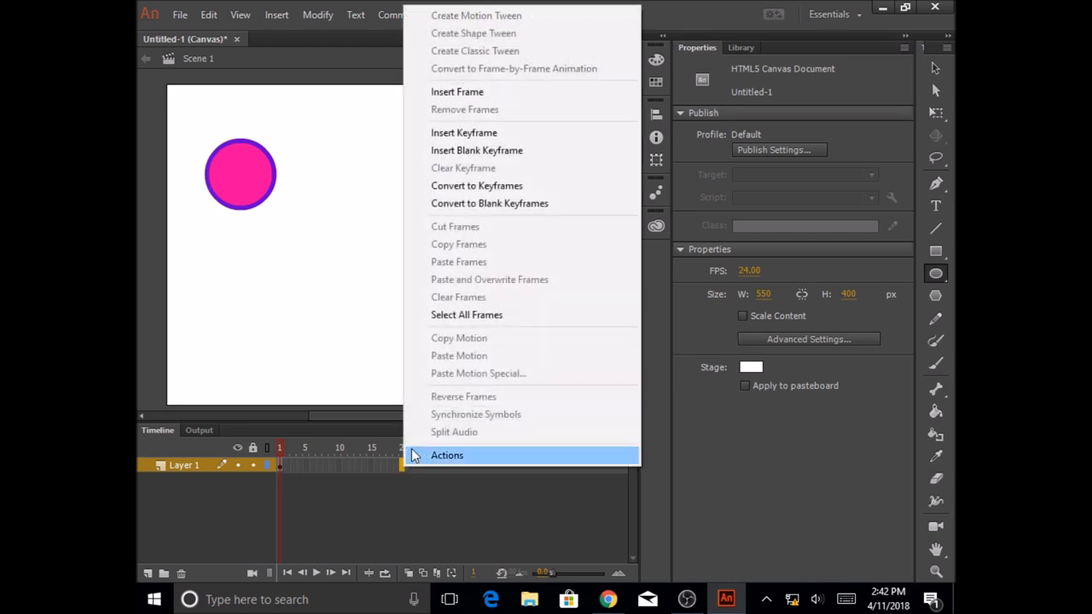
mouse_move(467, 150)
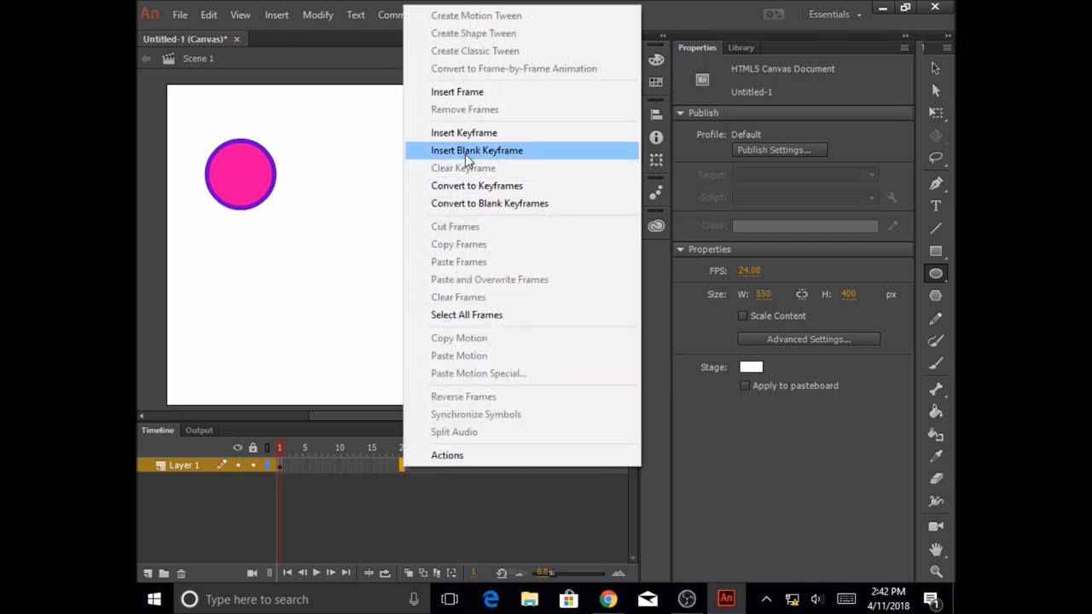
click(476, 151)
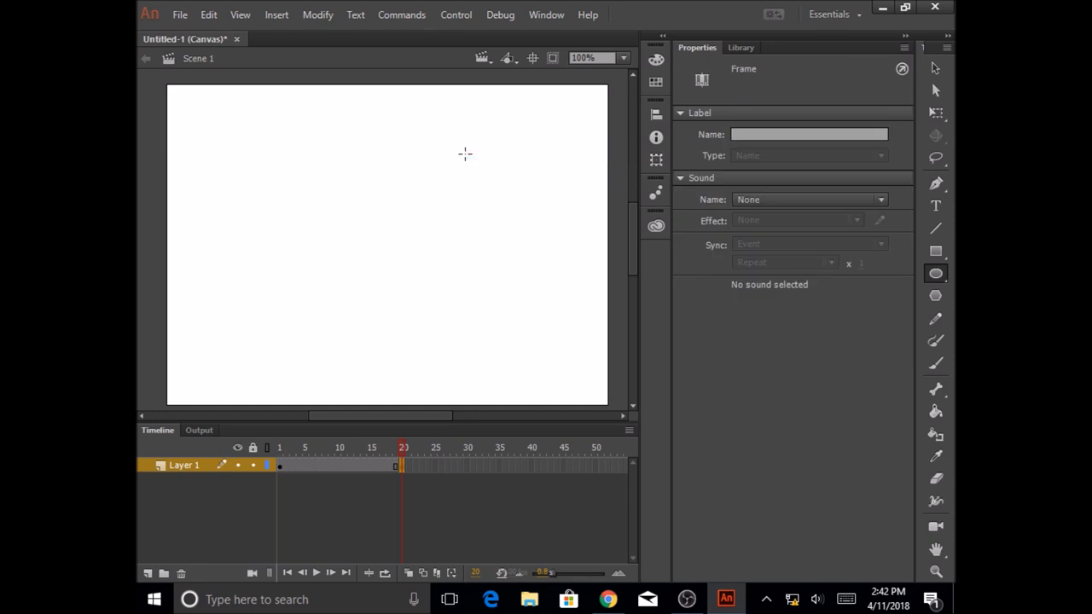
mouse_move(287, 481)
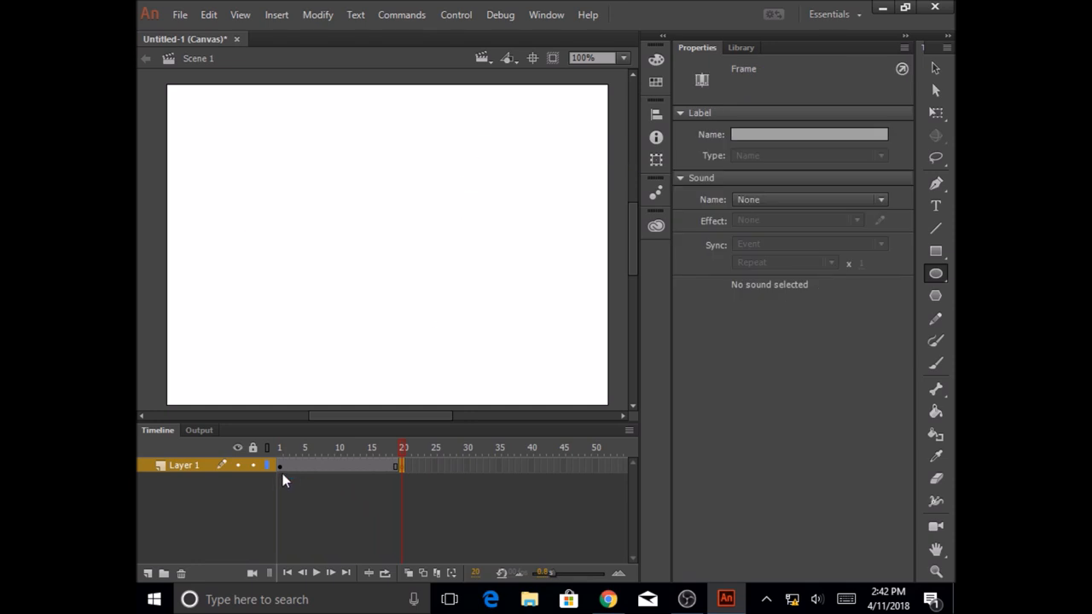
mouse_move(287, 480)
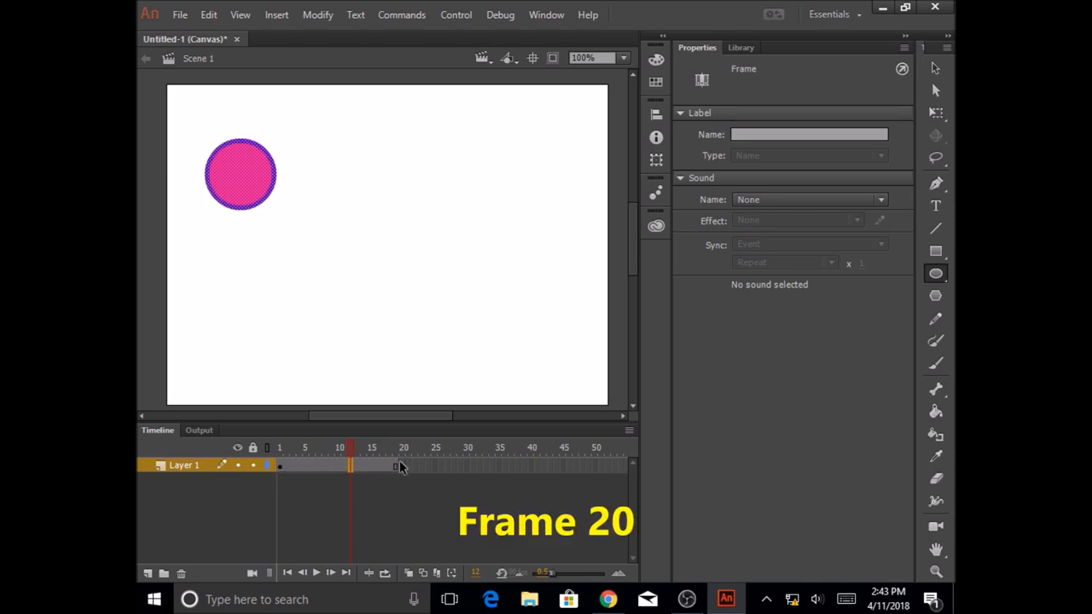
mouse_move(402, 471)
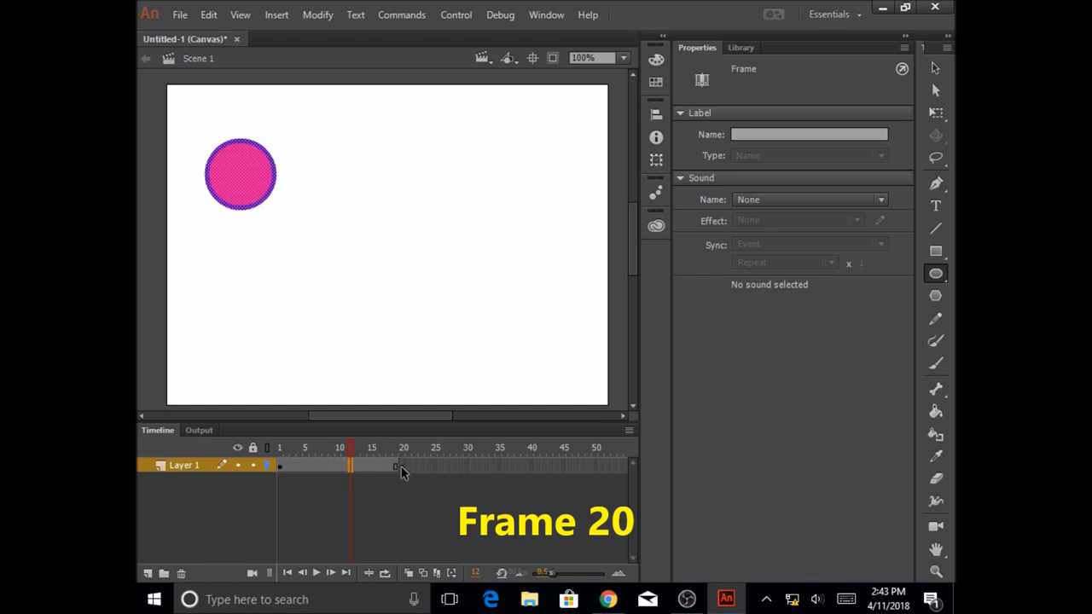
mouse_move(404, 477)
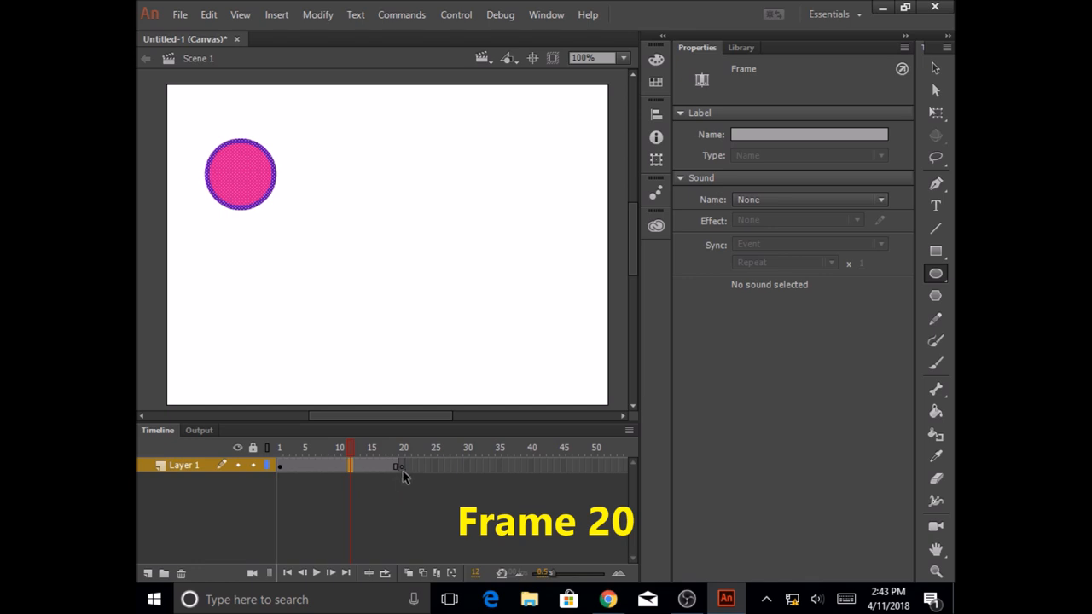
mouse_move(289, 481)
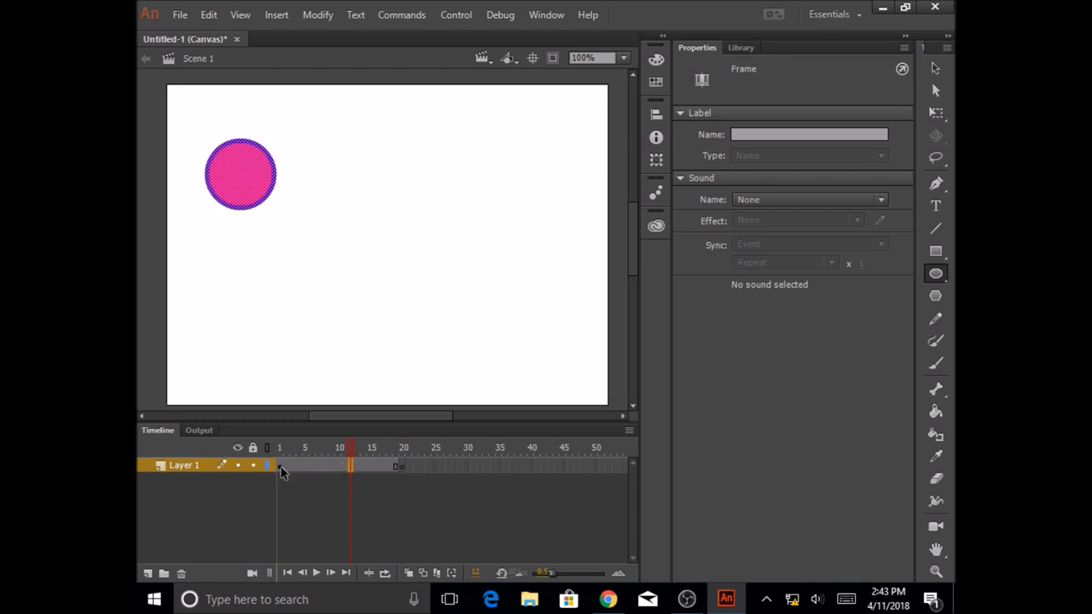
mouse_move(283, 476)
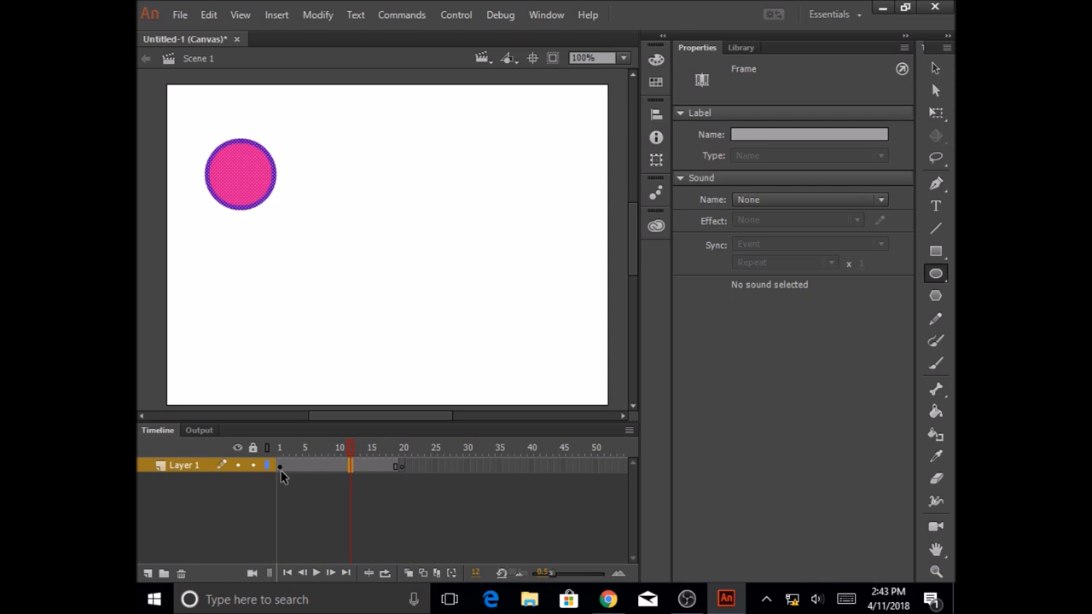
mouse_move(399, 467)
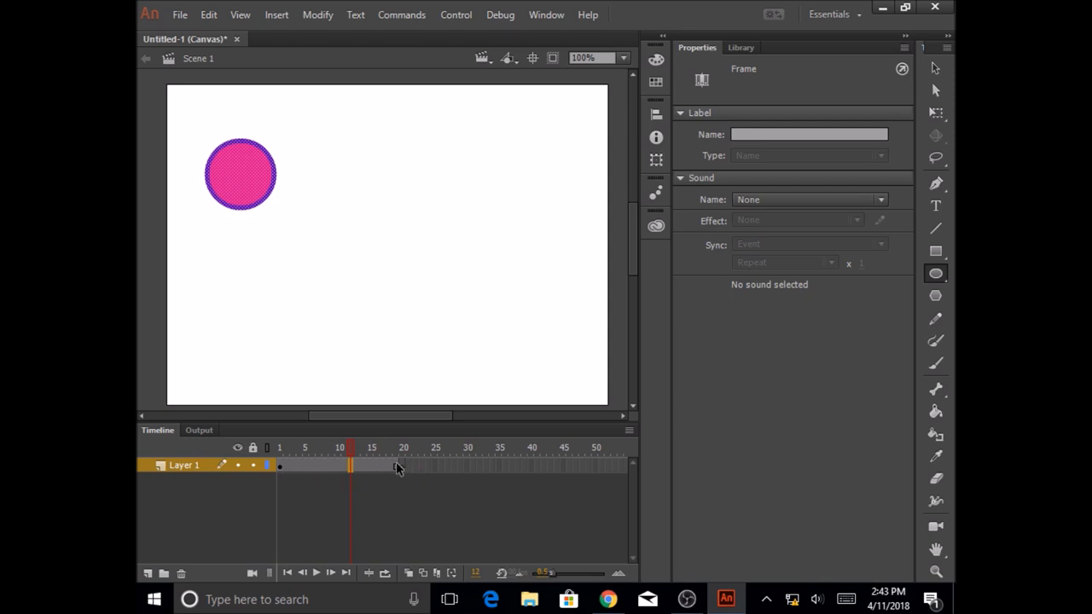
mouse_move(406, 480)
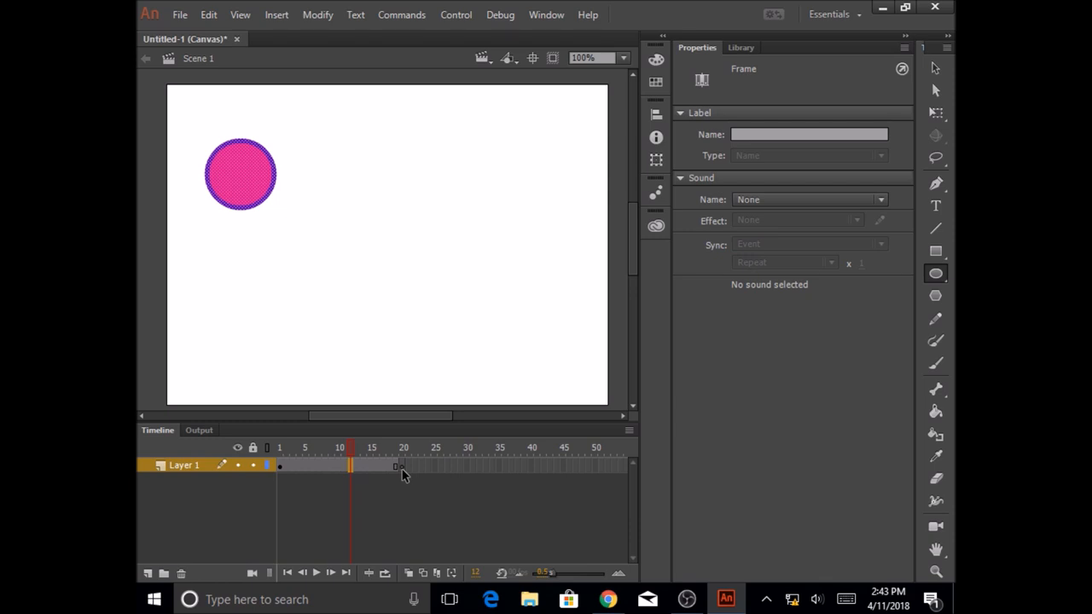
click(403, 447)
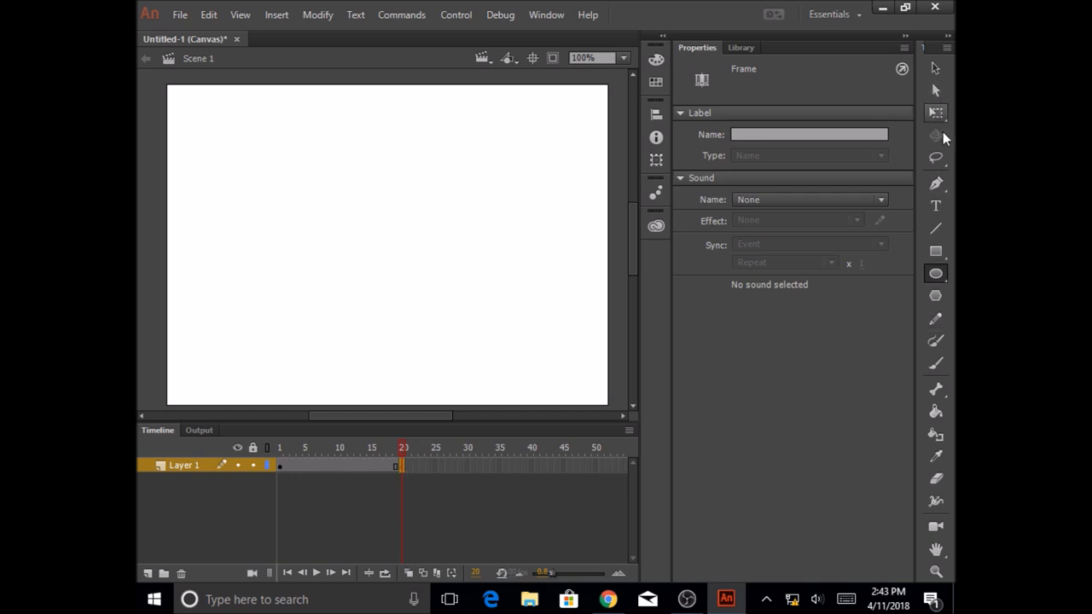
mouse_move(935, 297)
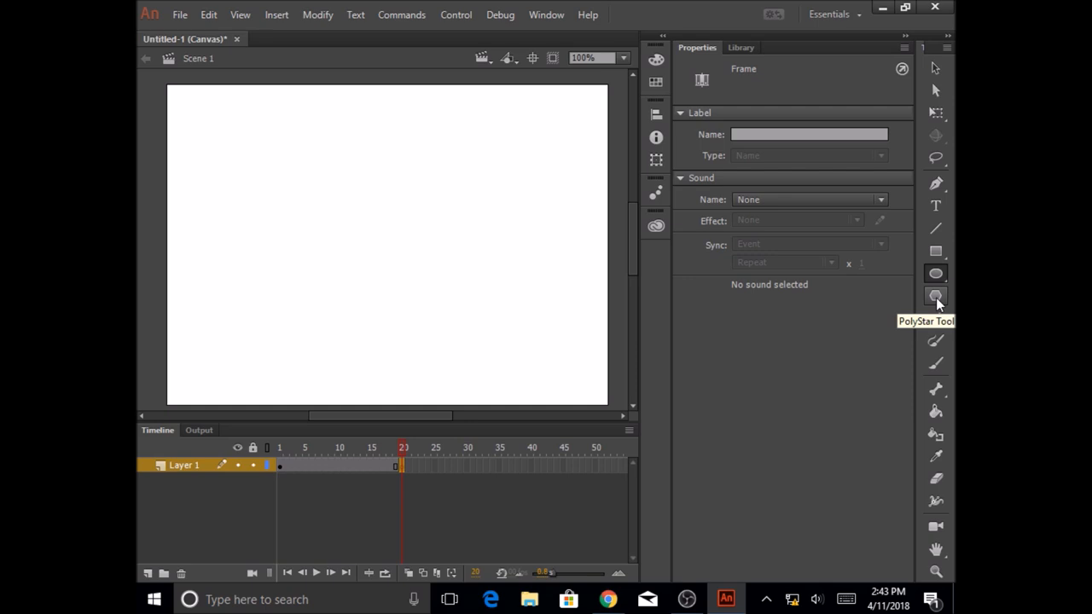
Step: Switch to the PolyStar tool and set its stroke to blue and fill to yellow
click(935, 296)
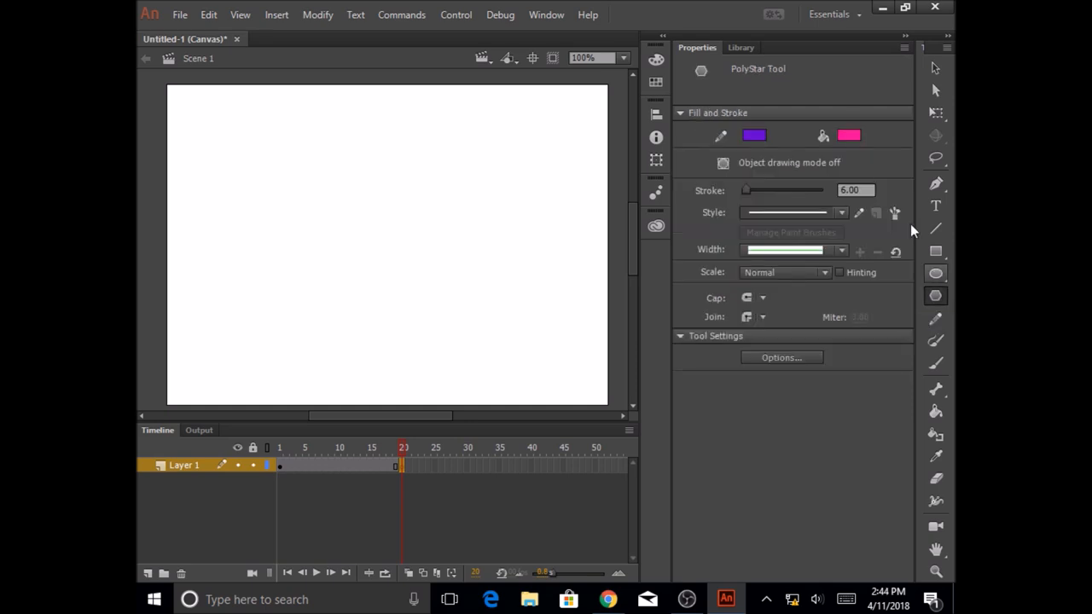
click(753, 135)
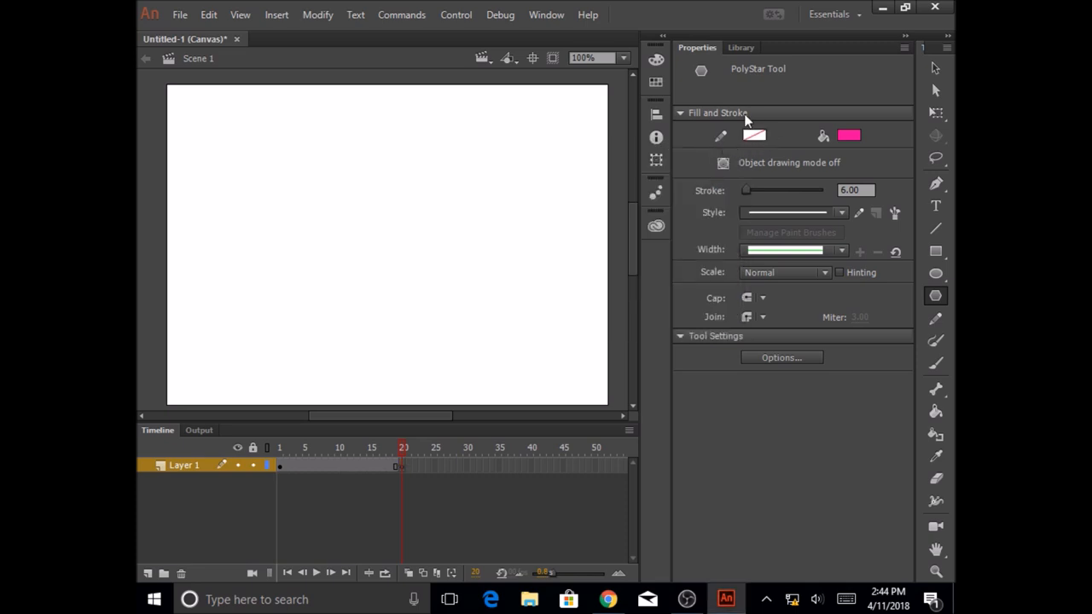
mouse_move(753, 136)
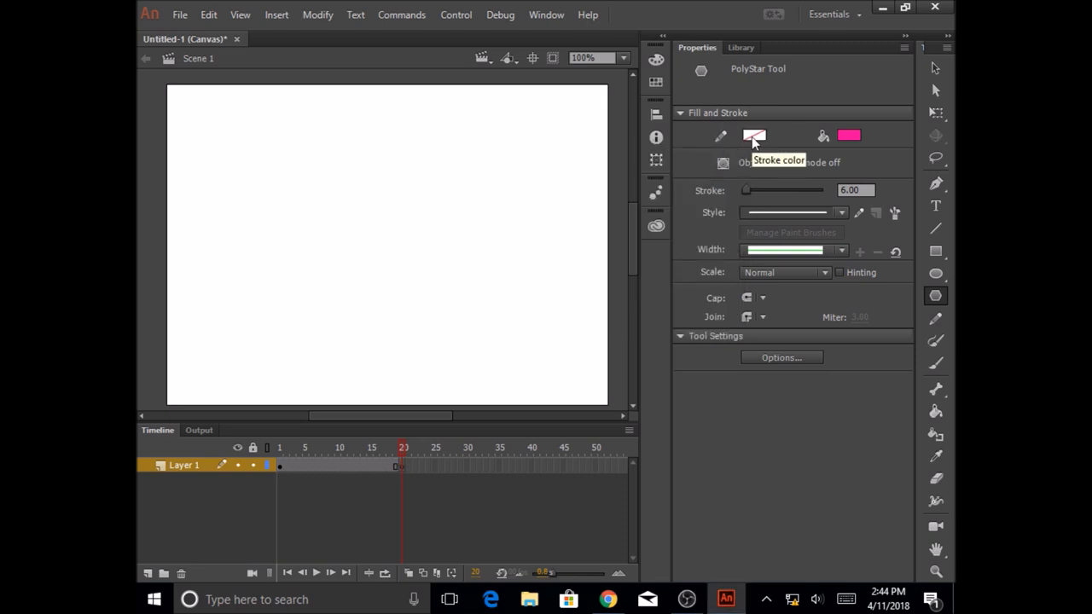
click(754, 135)
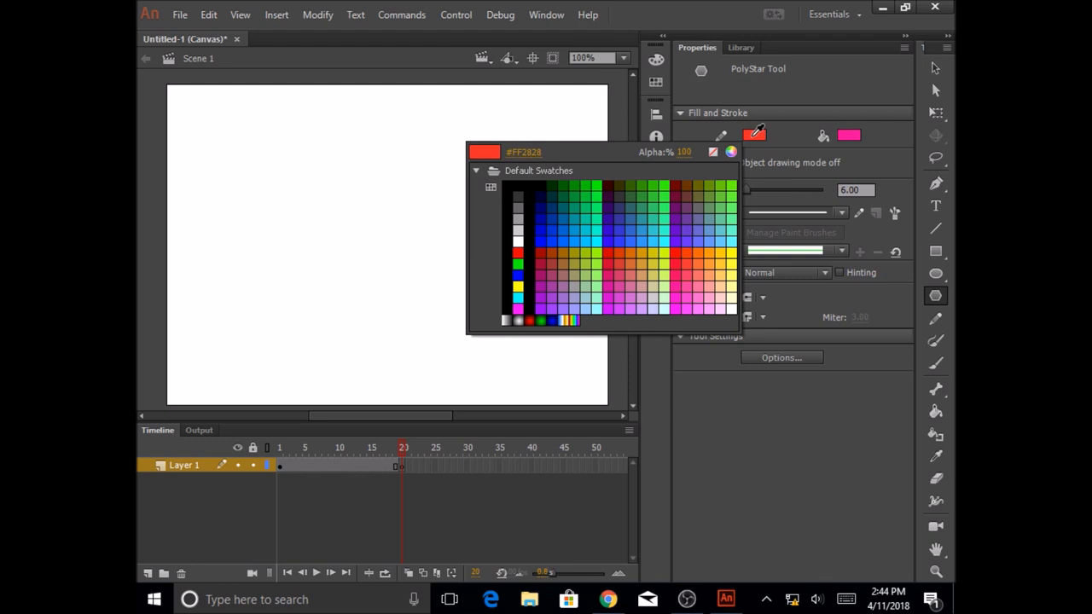
click(549, 277)
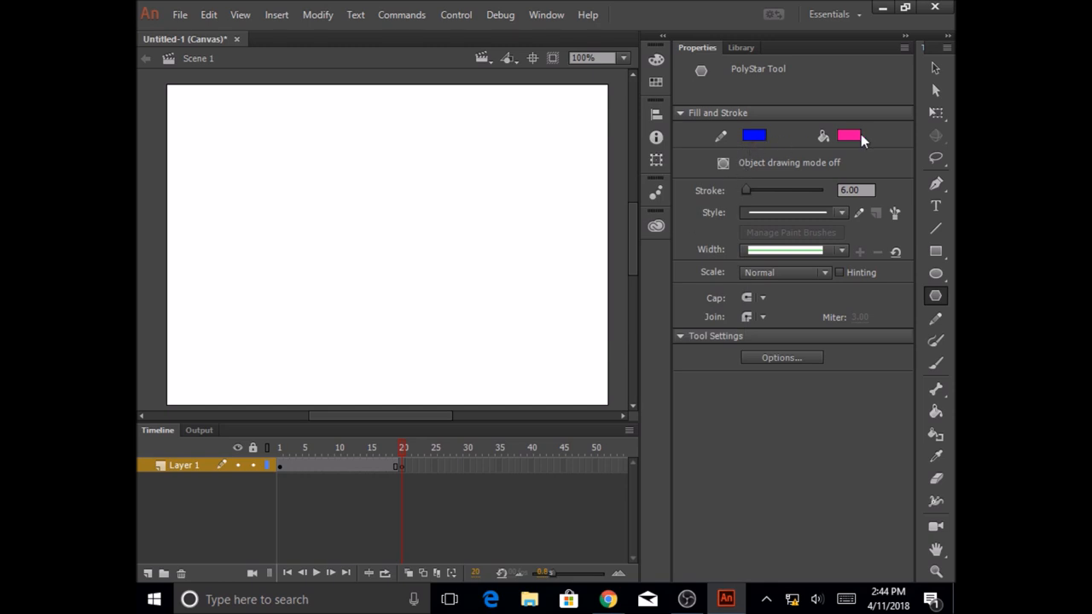
click(850, 135)
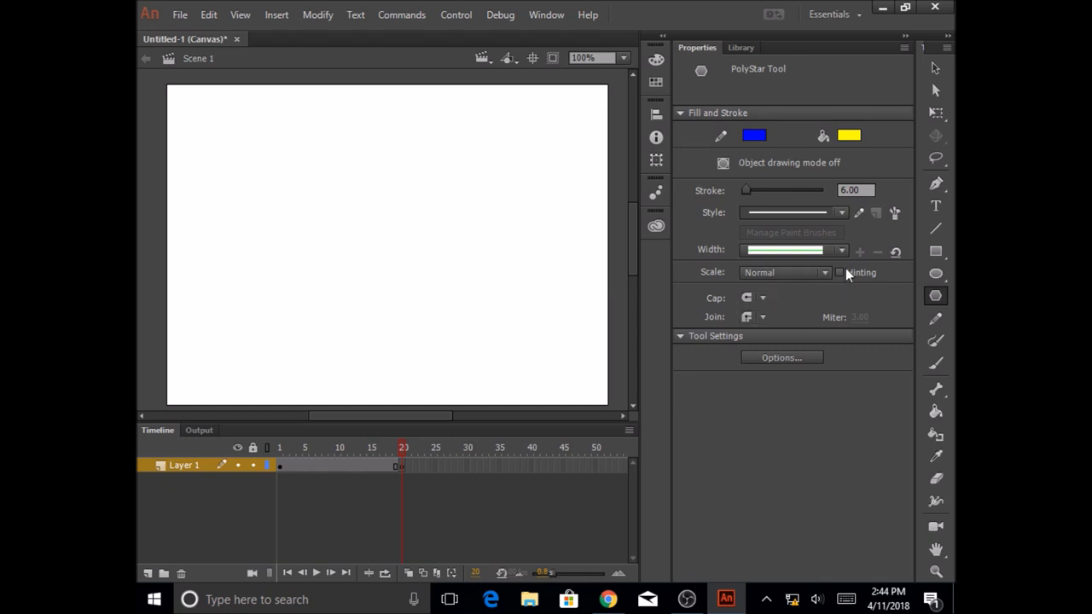
click(856, 190)
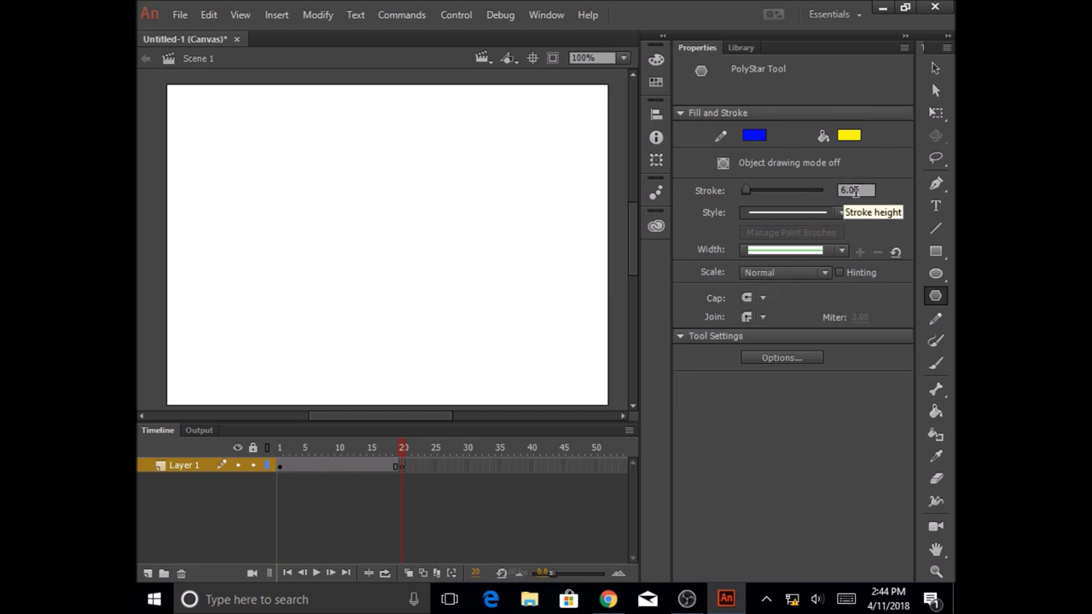
mouse_move(839, 211)
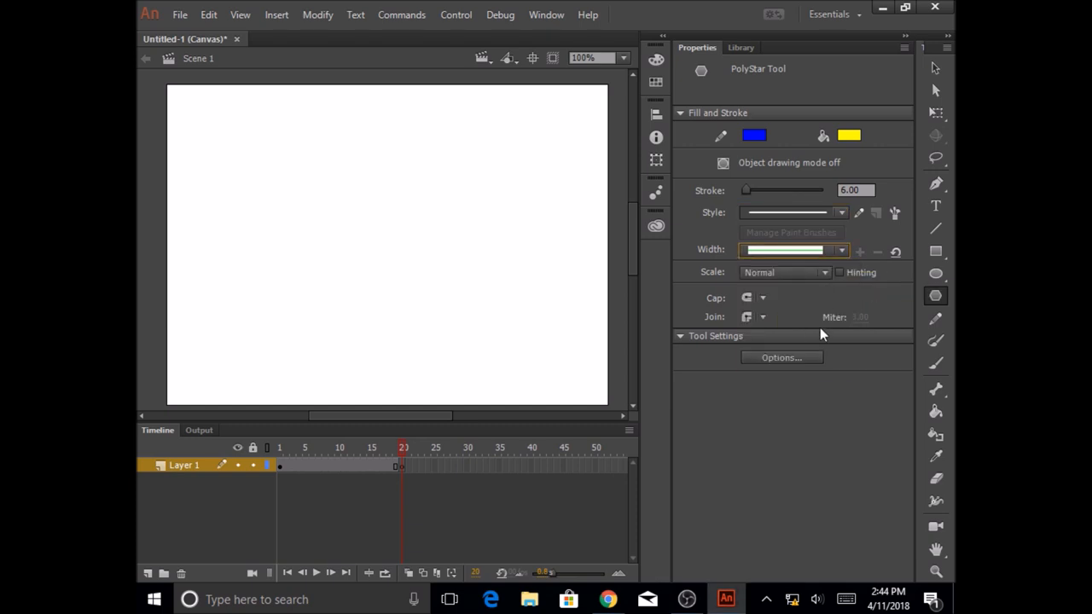
mouse_move(781, 358)
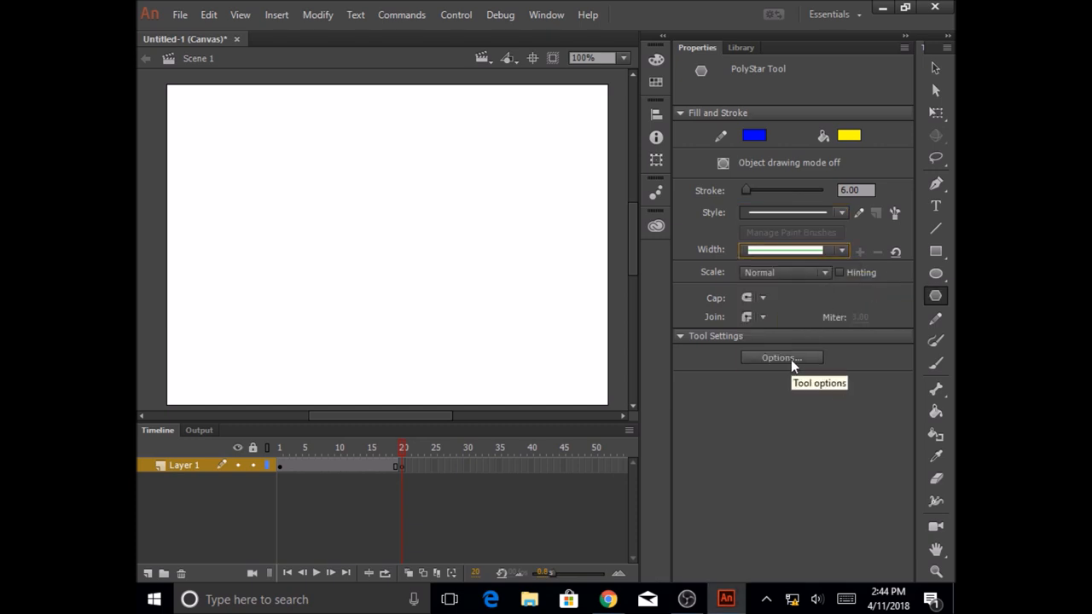
Step: In Tool Settings Options, set Style to star with 8 sides and confirm
click(781, 358)
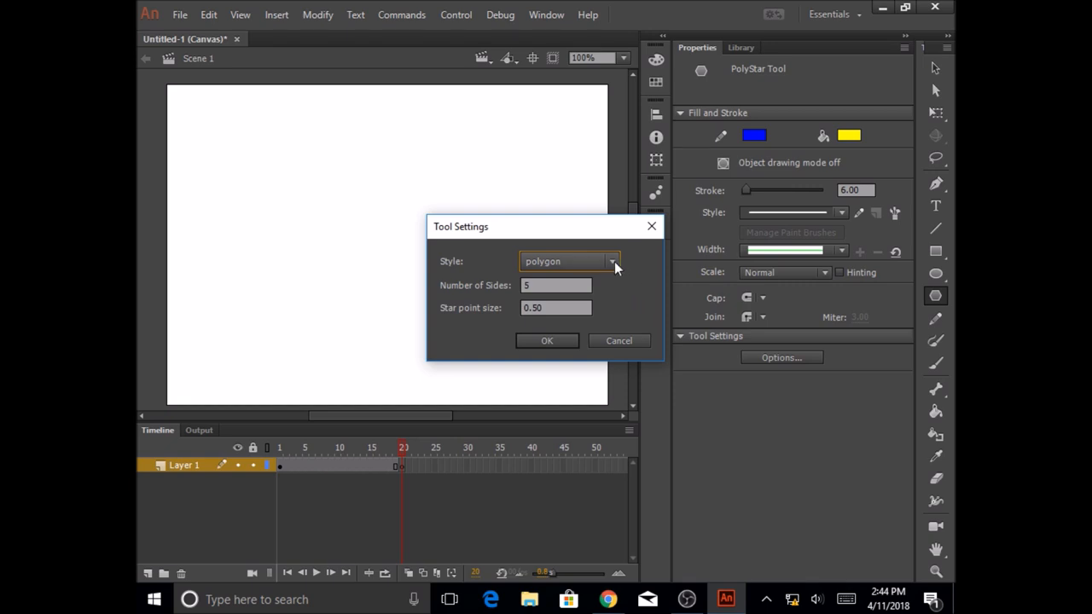
click(611, 261)
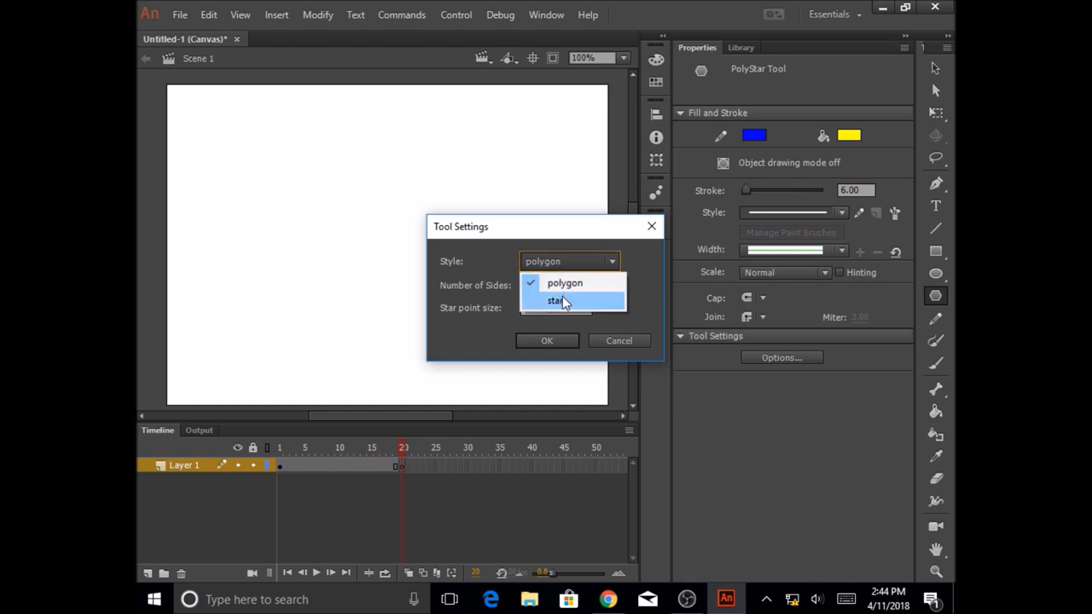
click(556, 301)
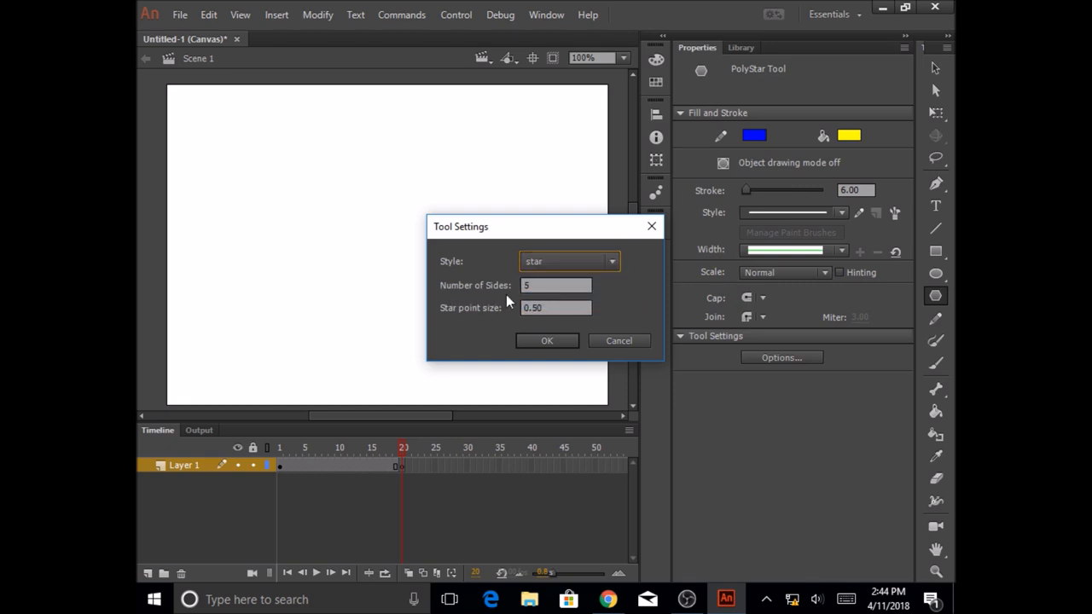
click(556, 285)
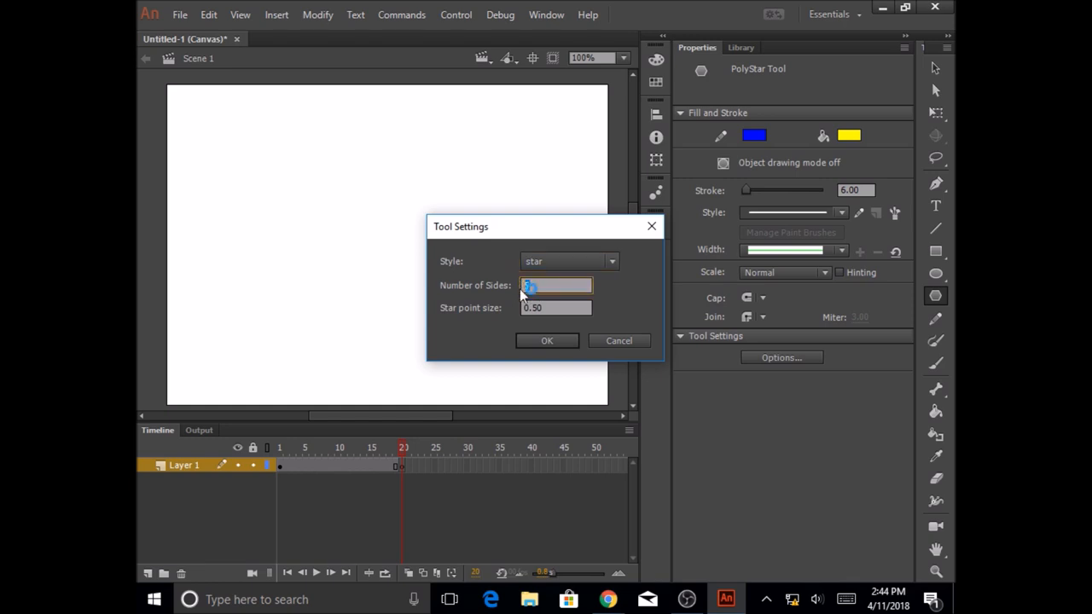
text(8)
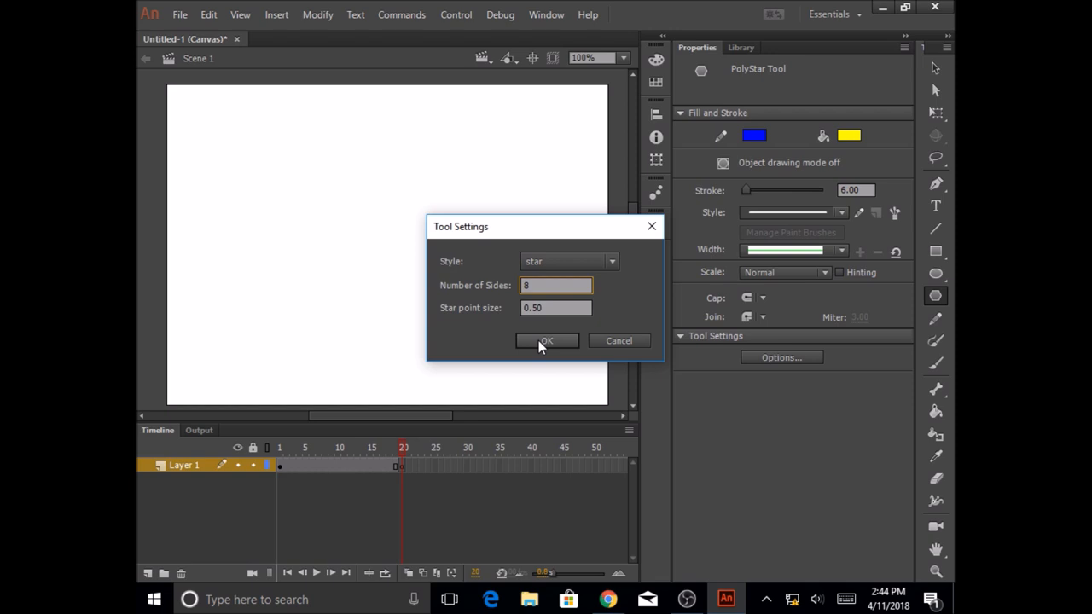
click(545, 341)
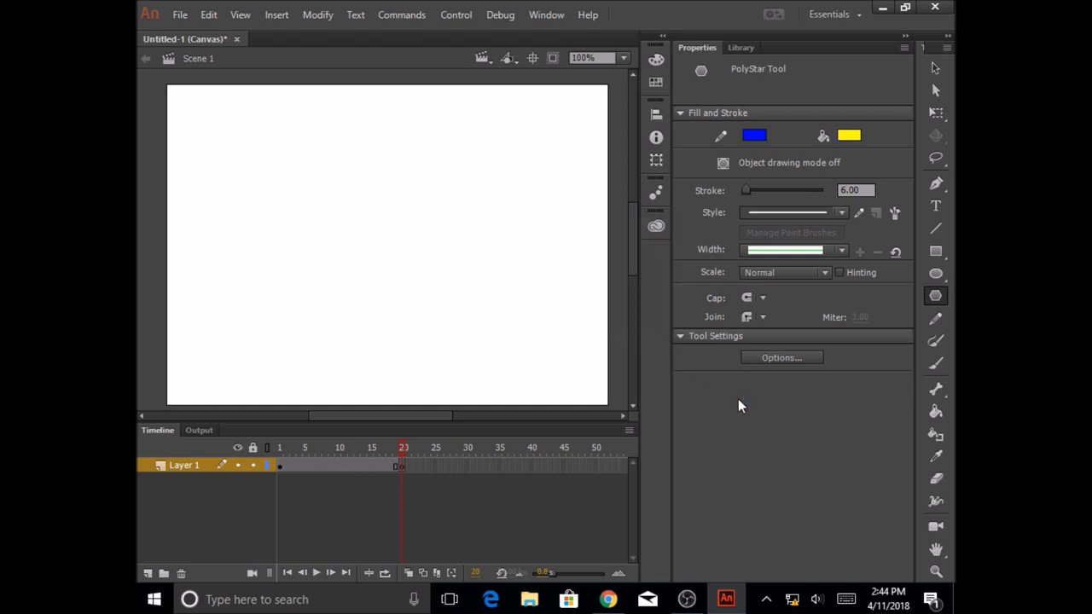
mouse_move(471, 155)
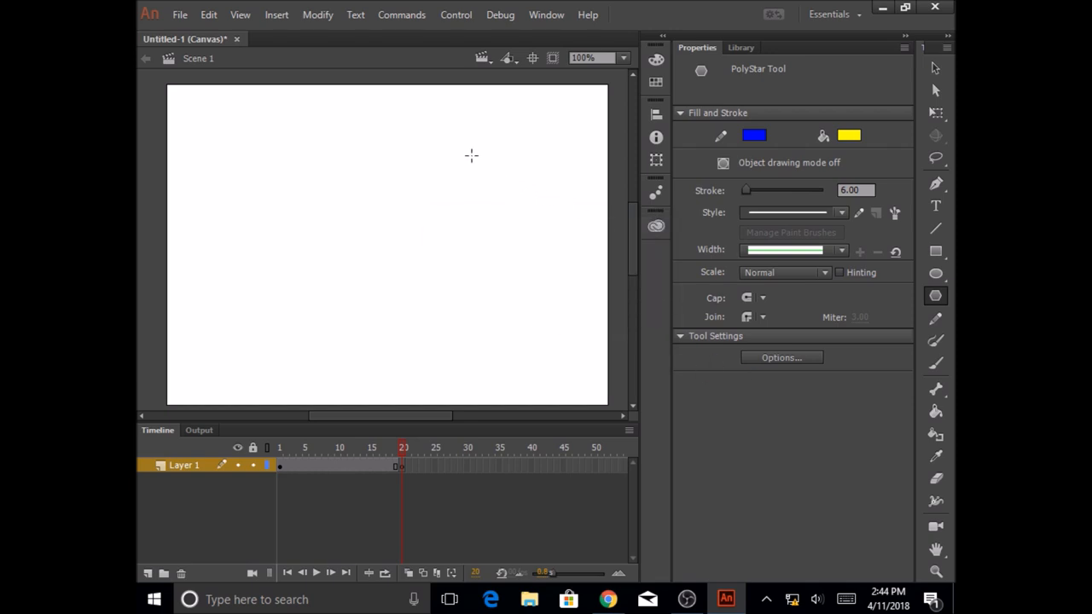
Step: Draw the eight-point yellow star near the stage's top right on frame 20
drag(471, 155, 527, 198)
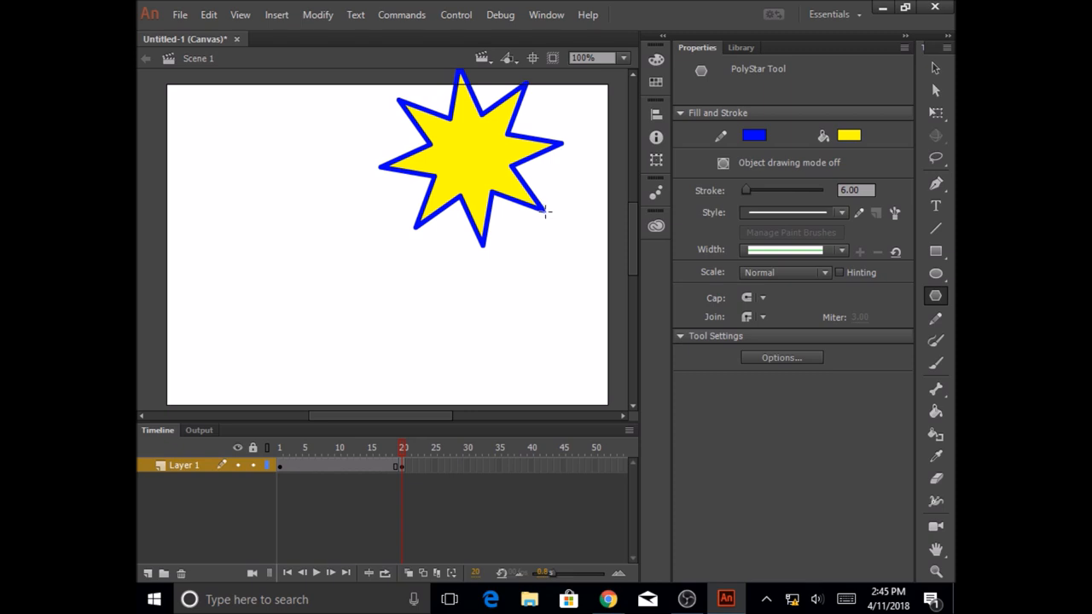
mouse_move(563, 212)
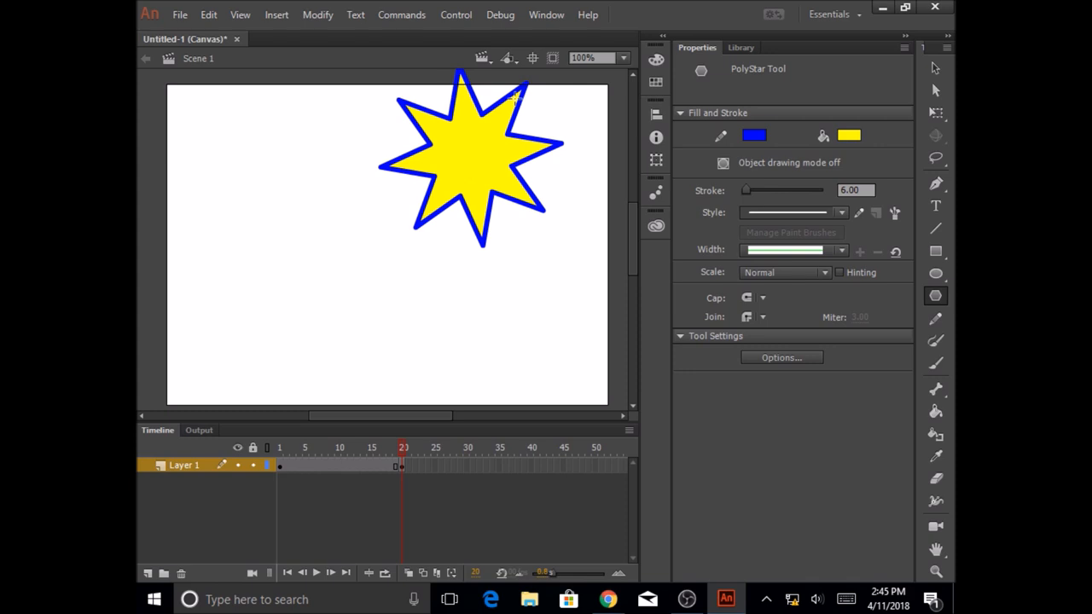
mouse_move(573, 211)
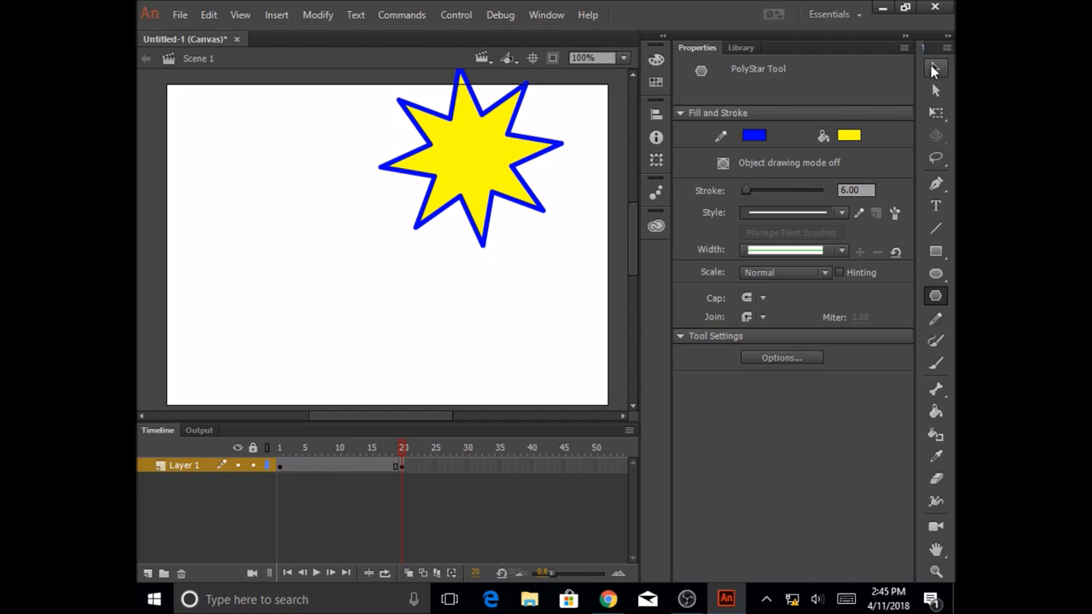
Step: With the Selection Tool, drag the star down so it sits fully inside the stage
click(934, 68)
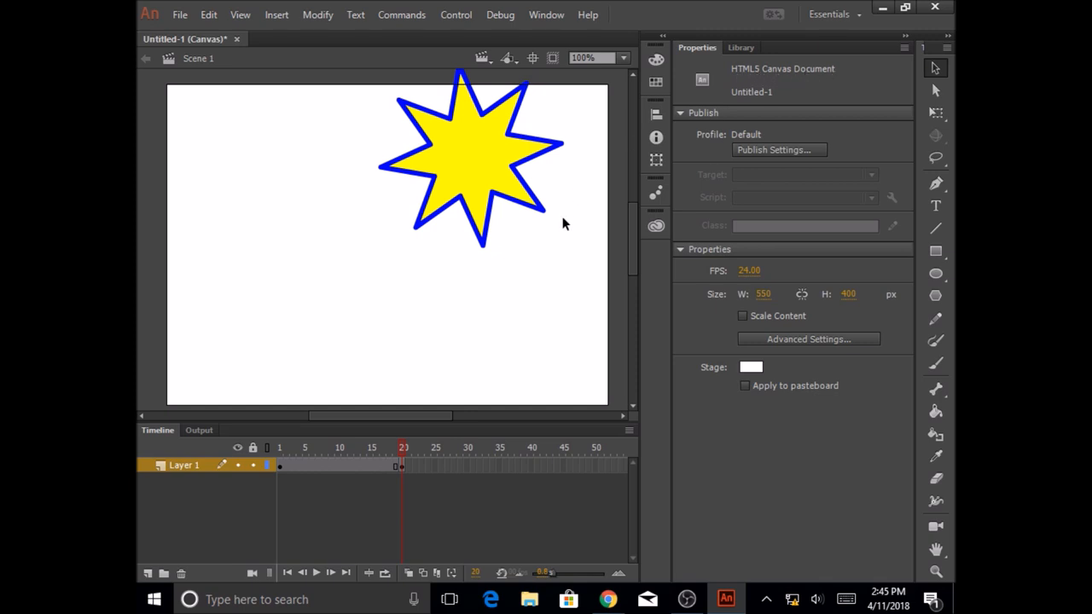
mouse_move(515, 184)
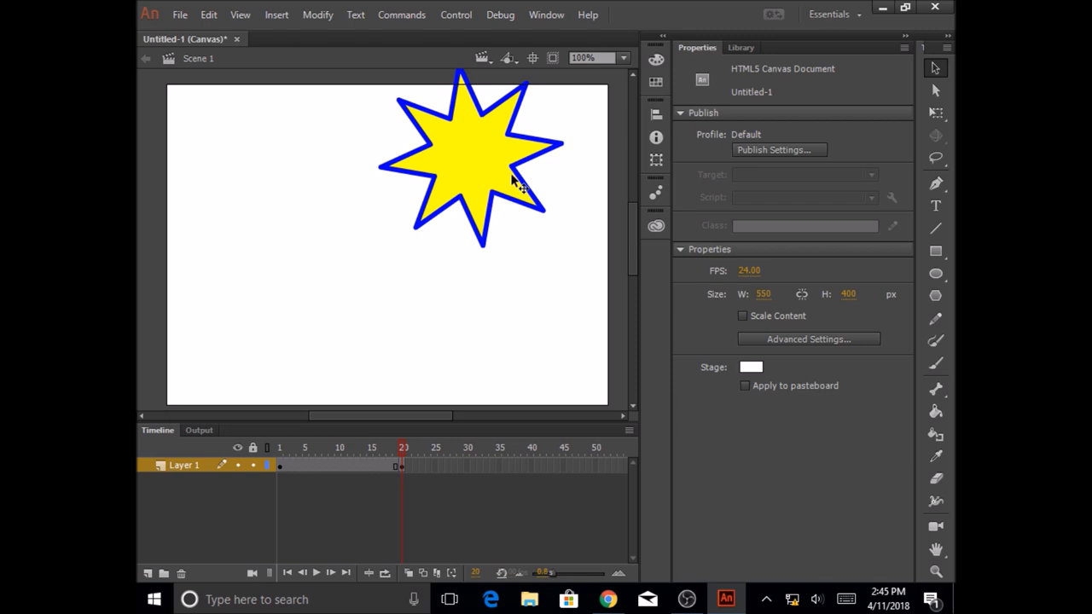
mouse_move(532, 174)
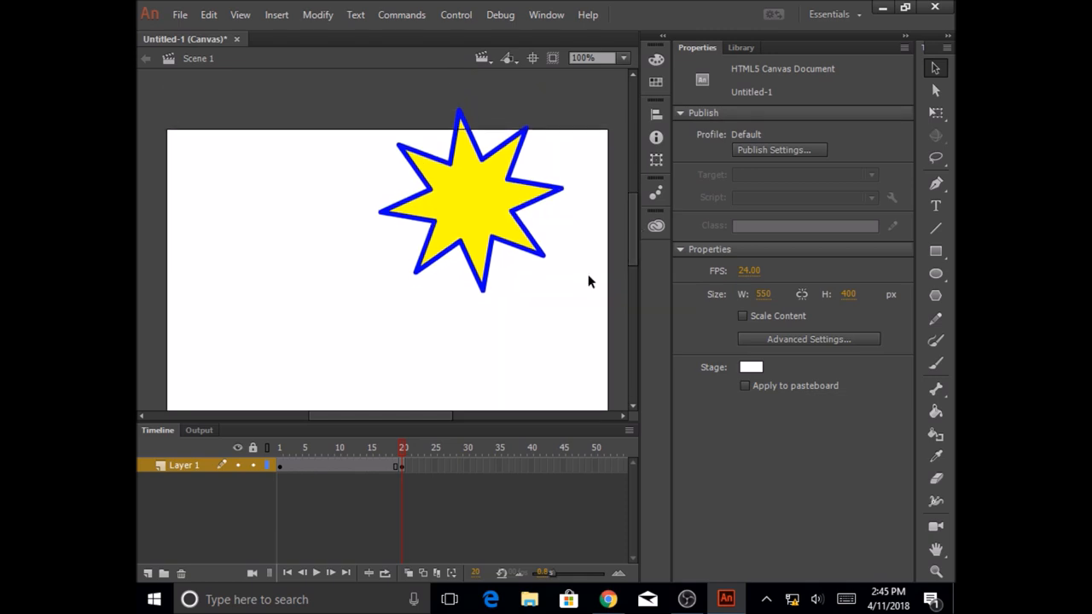
mouse_move(600, 323)
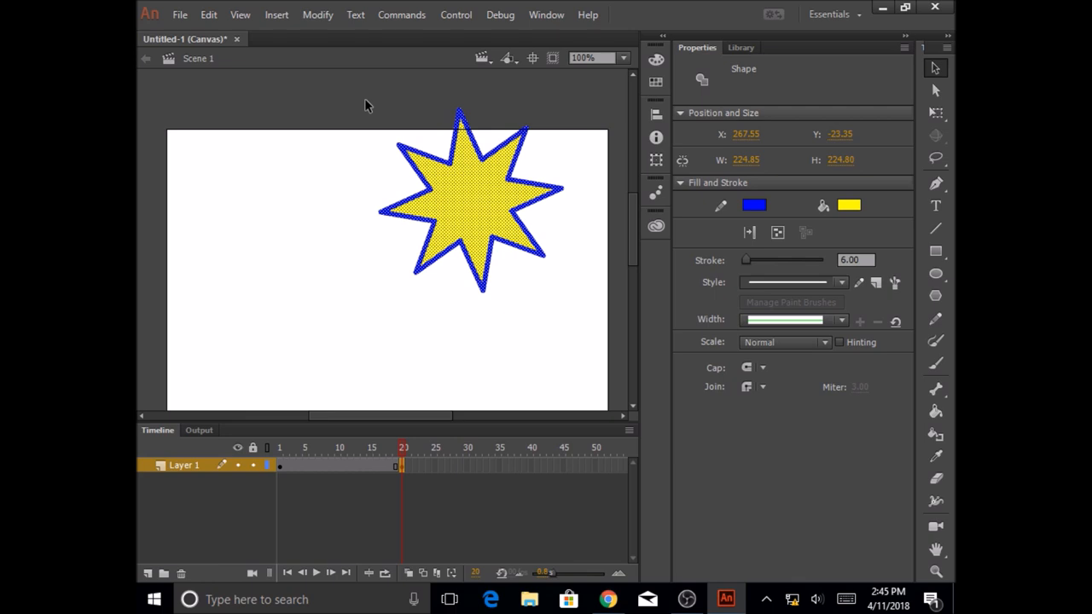
mouse_move(491, 89)
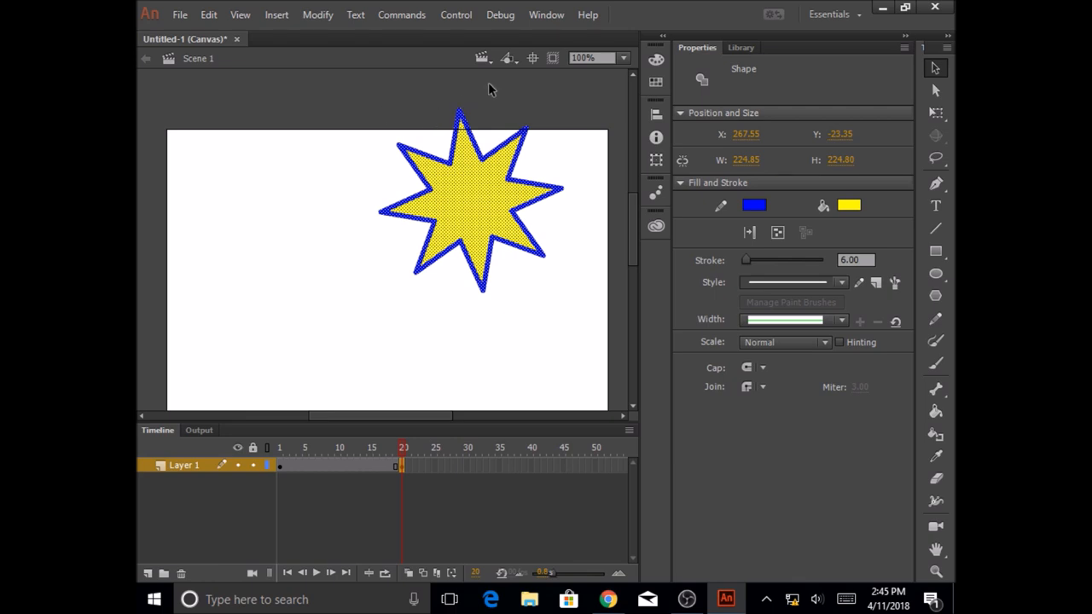
mouse_move(482, 303)
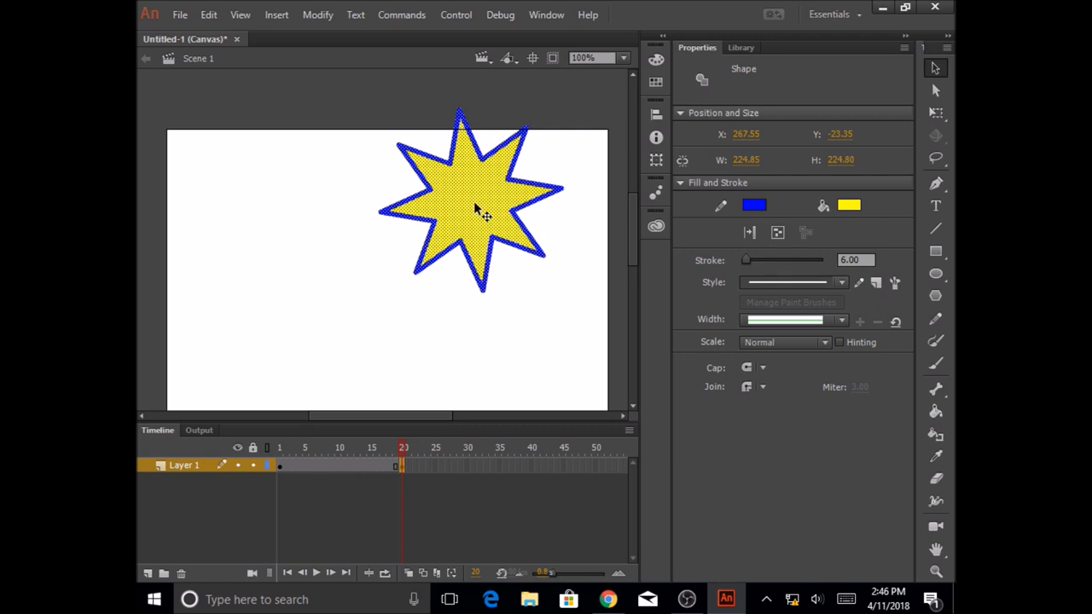
drag(474, 212, 498, 243)
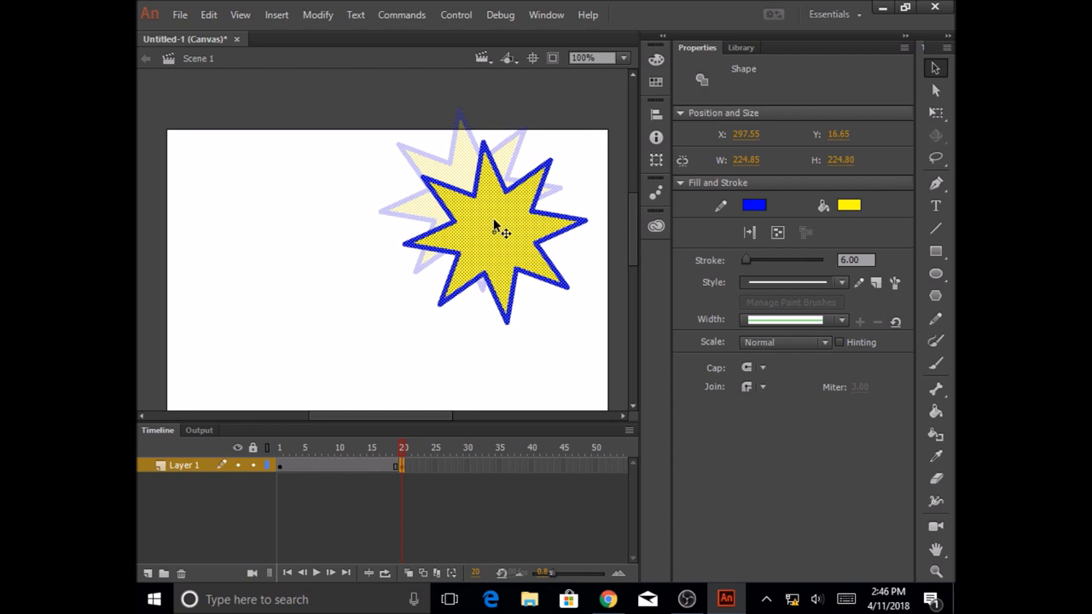
drag(494, 231, 505, 229)
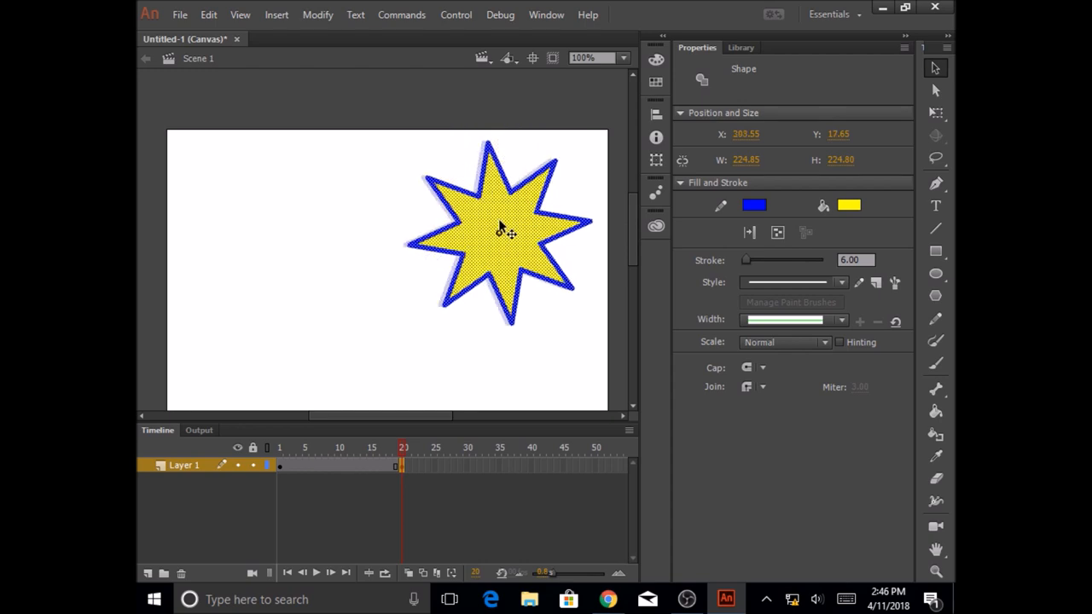